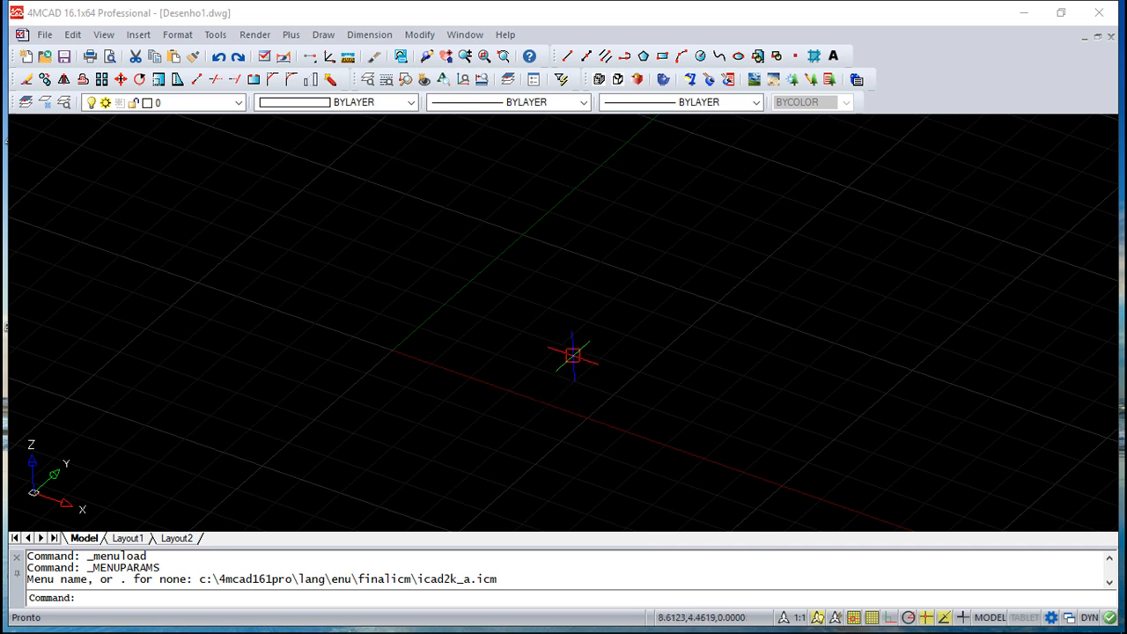
{"action": "mouse_move", "coordinate": [573, 356]}
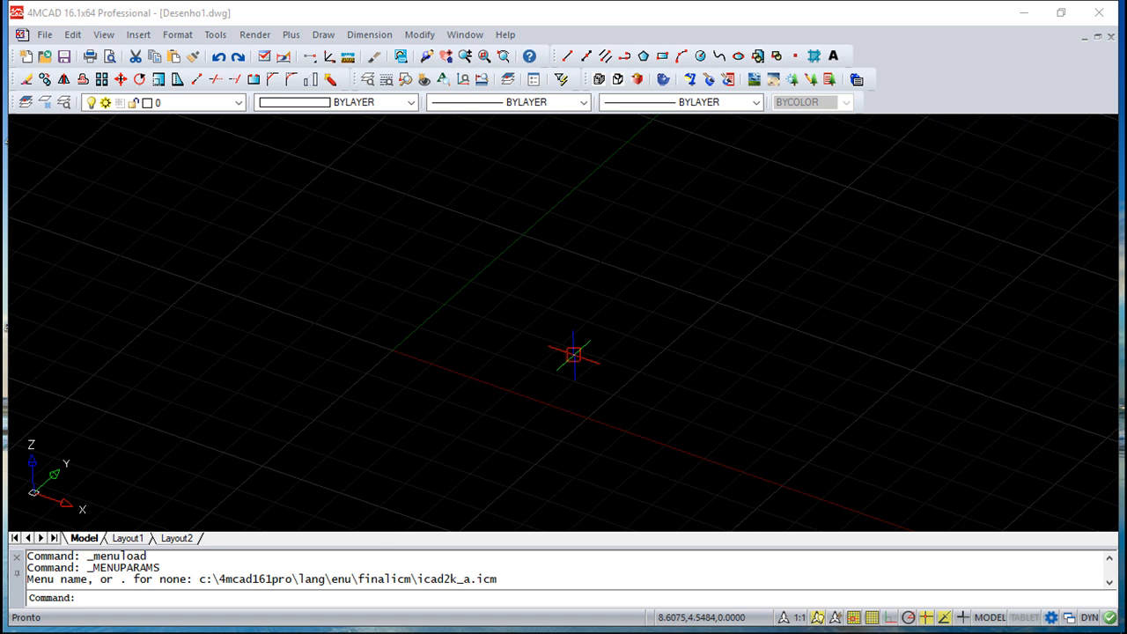
{"action": "mouse_move", "coordinate": [493, 296]}
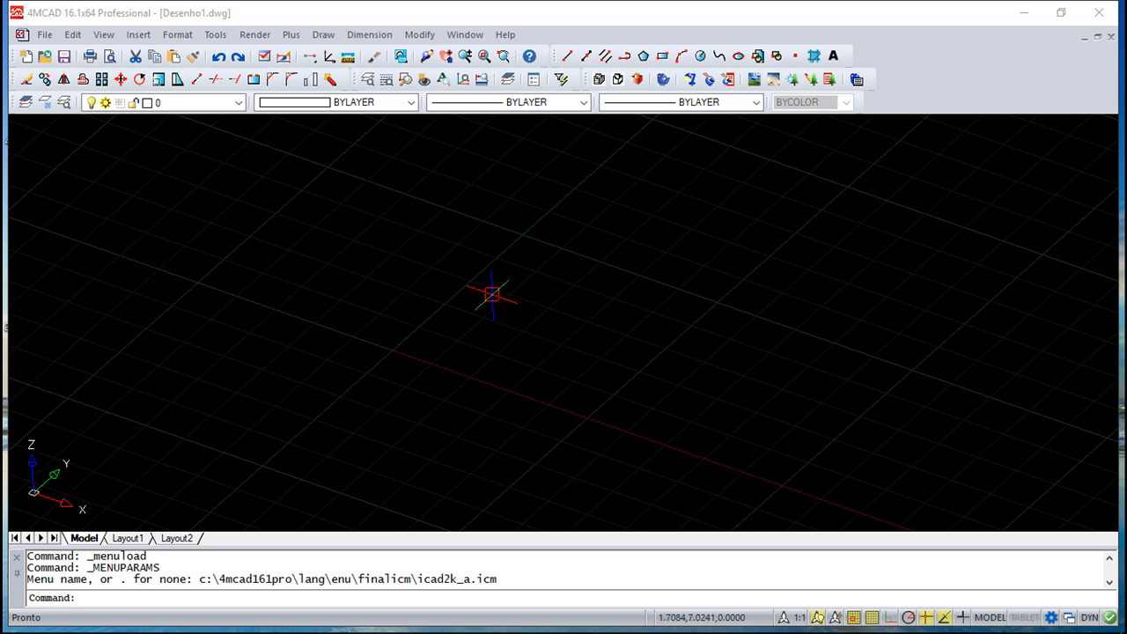
Draw a 3D solid box from two picked corners with height 10.
{"action": "left_click", "coordinate": [322, 35]}
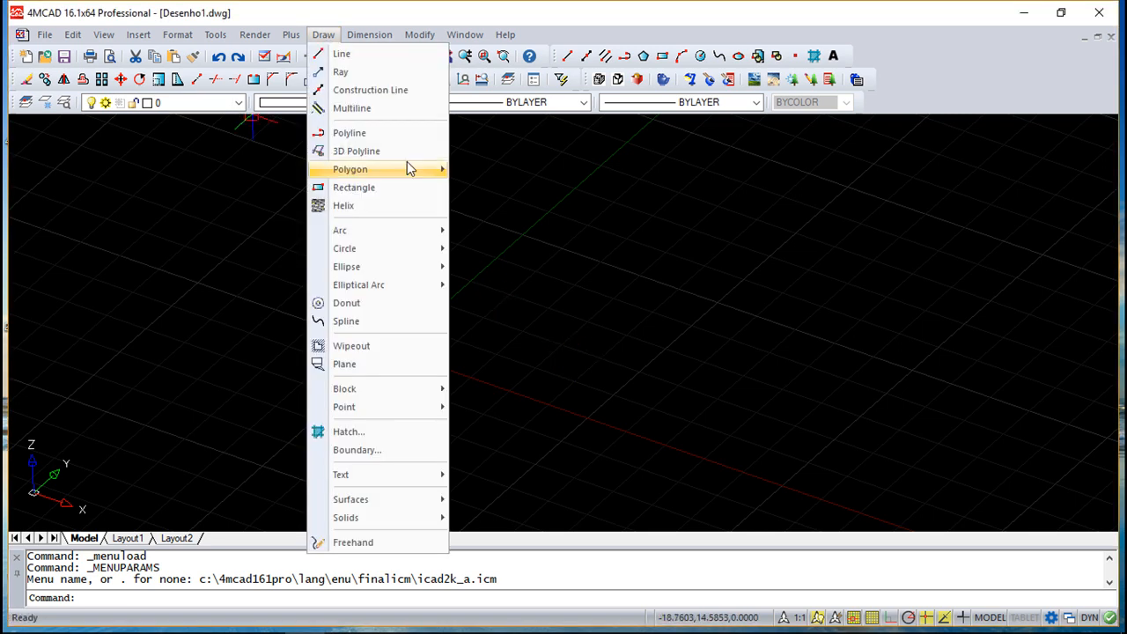
{"action": "mouse_move", "coordinate": [345, 518]}
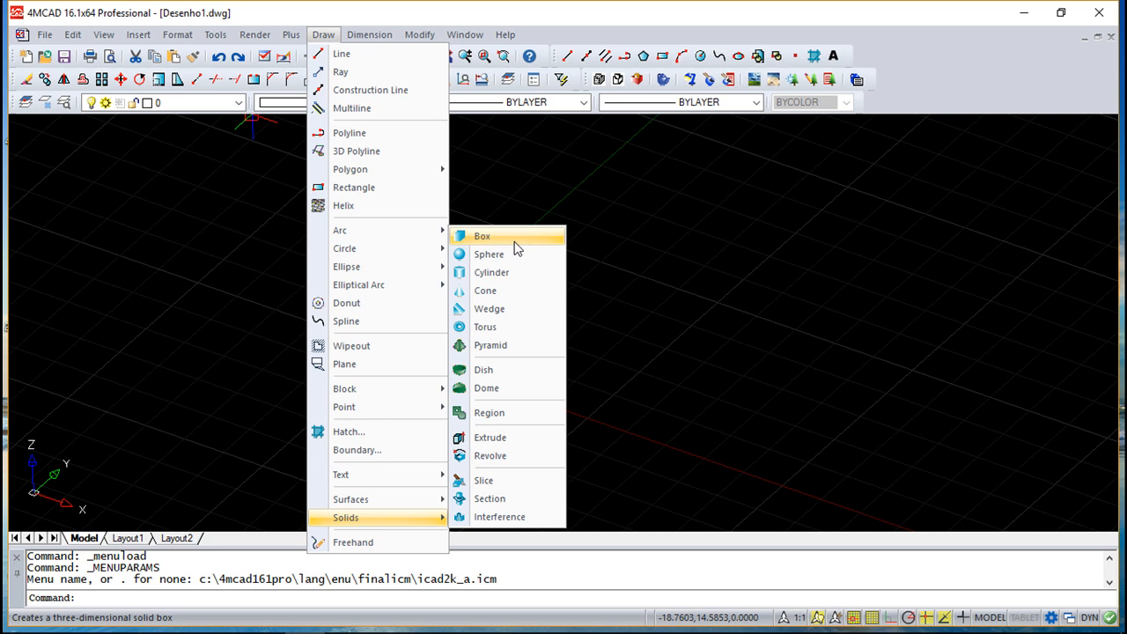
{"action": "left_click", "coordinate": [483, 236]}
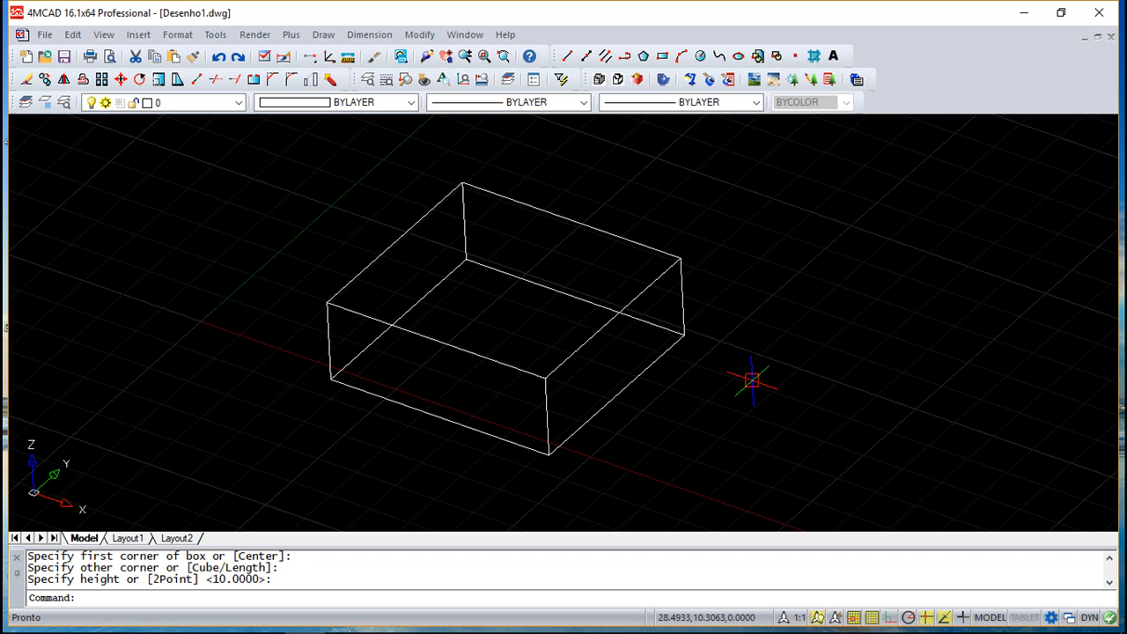
{"action": "left_click", "coordinate": [102, 35]}
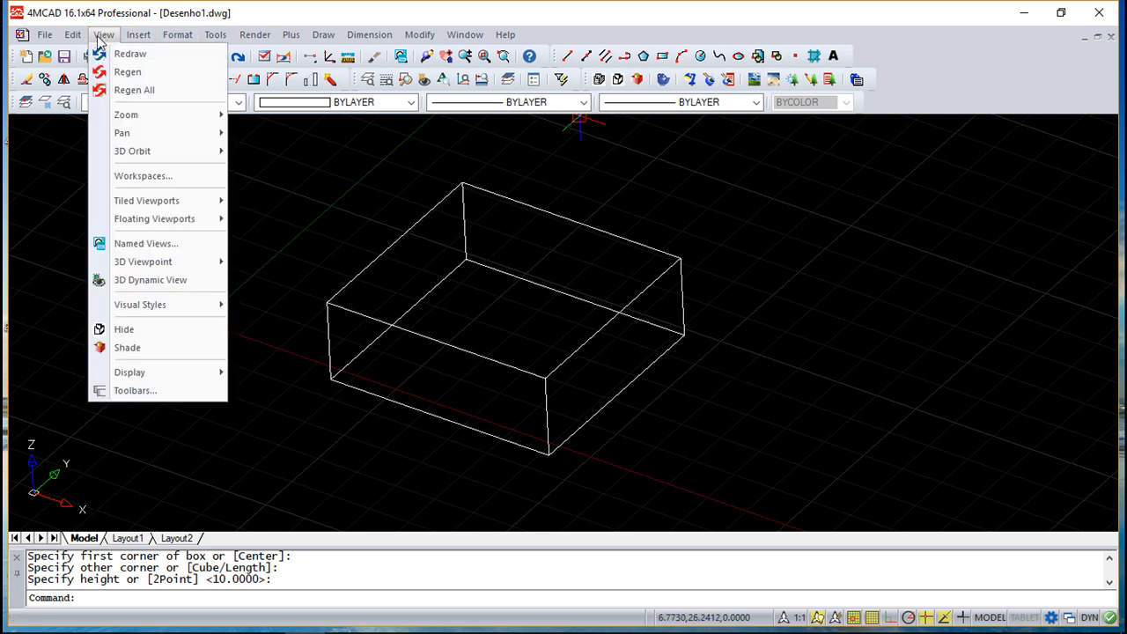
Shade the box, then display it with hidden back edges removed instead.
{"action": "left_click", "coordinate": [127, 347]}
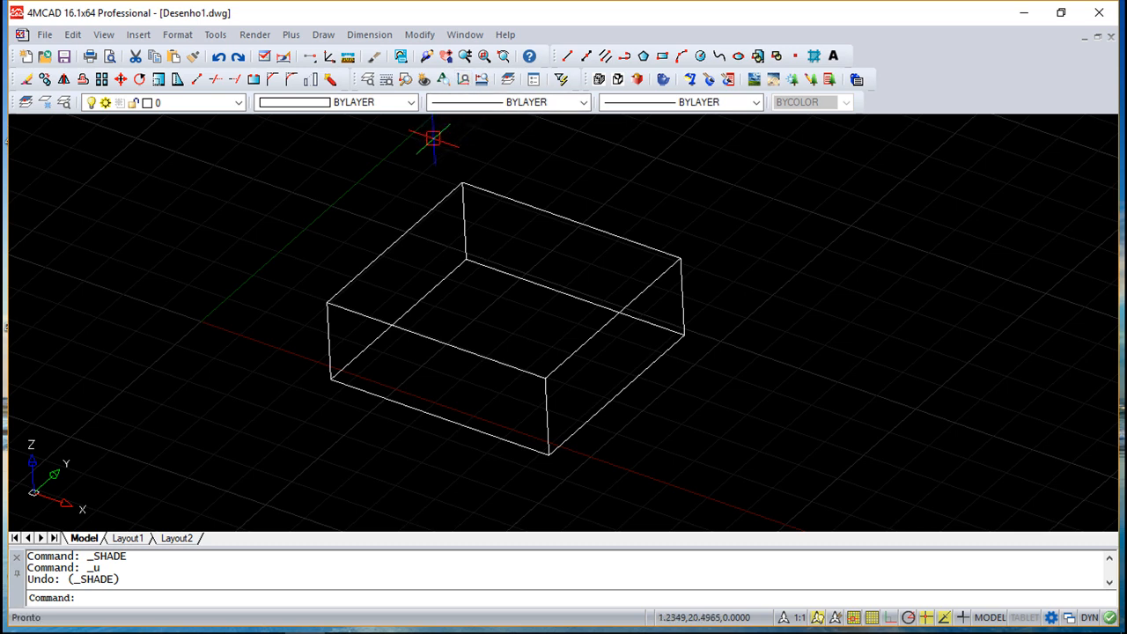
{"action": "mouse_move", "coordinate": [430, 162]}
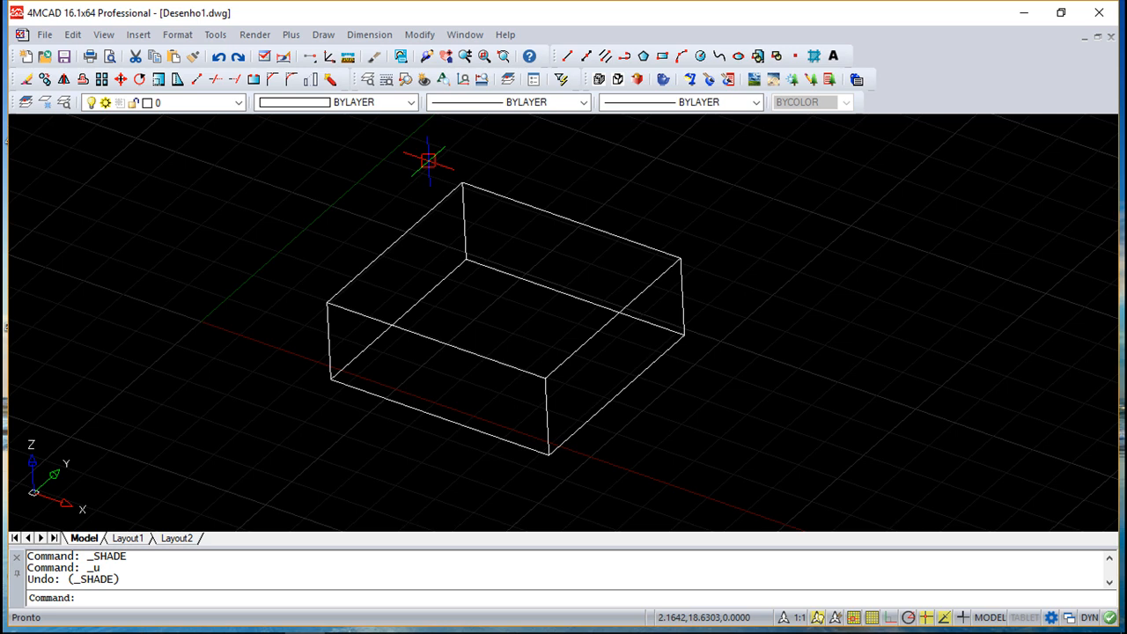
{"action": "mouse_move", "coordinate": [290, 25]}
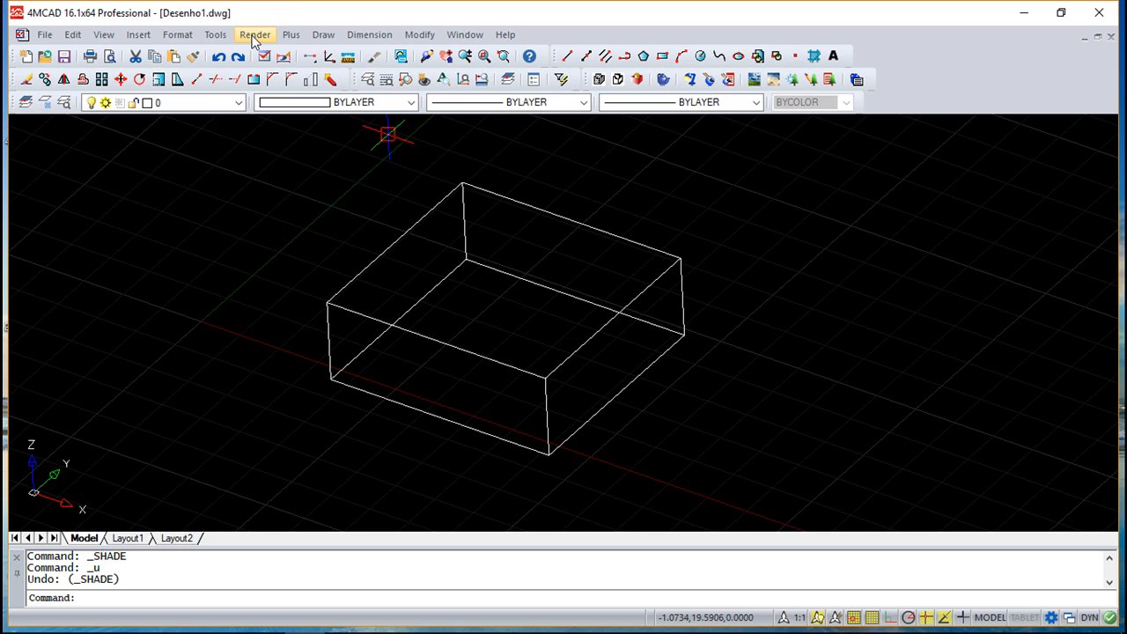
{"action": "left_click", "coordinate": [102, 35]}
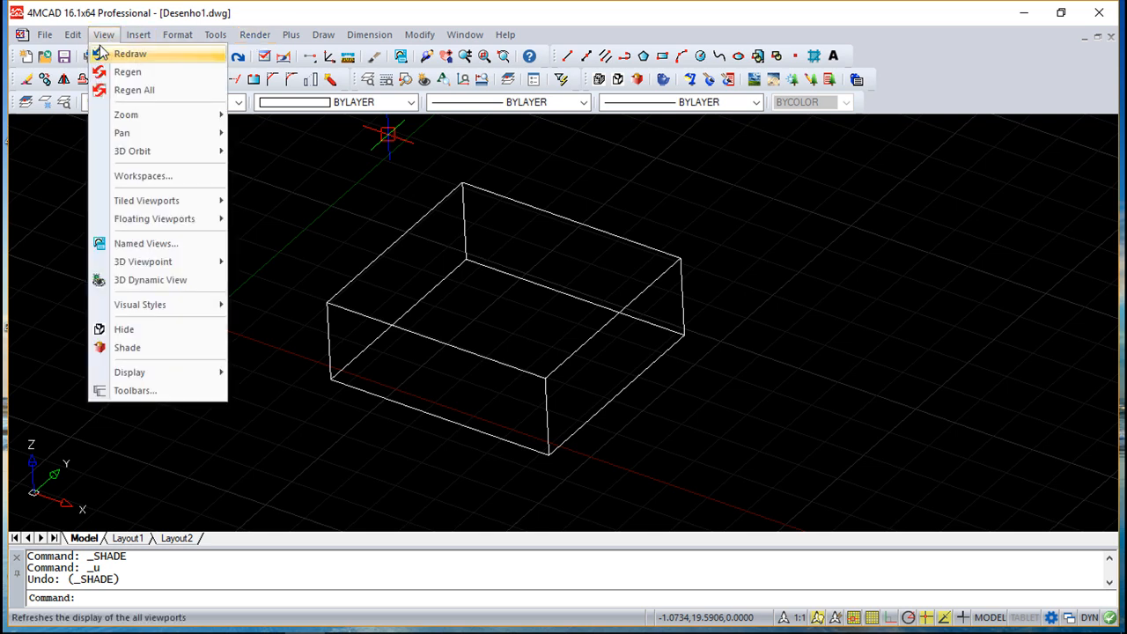
{"action": "mouse_move", "coordinate": [123, 329]}
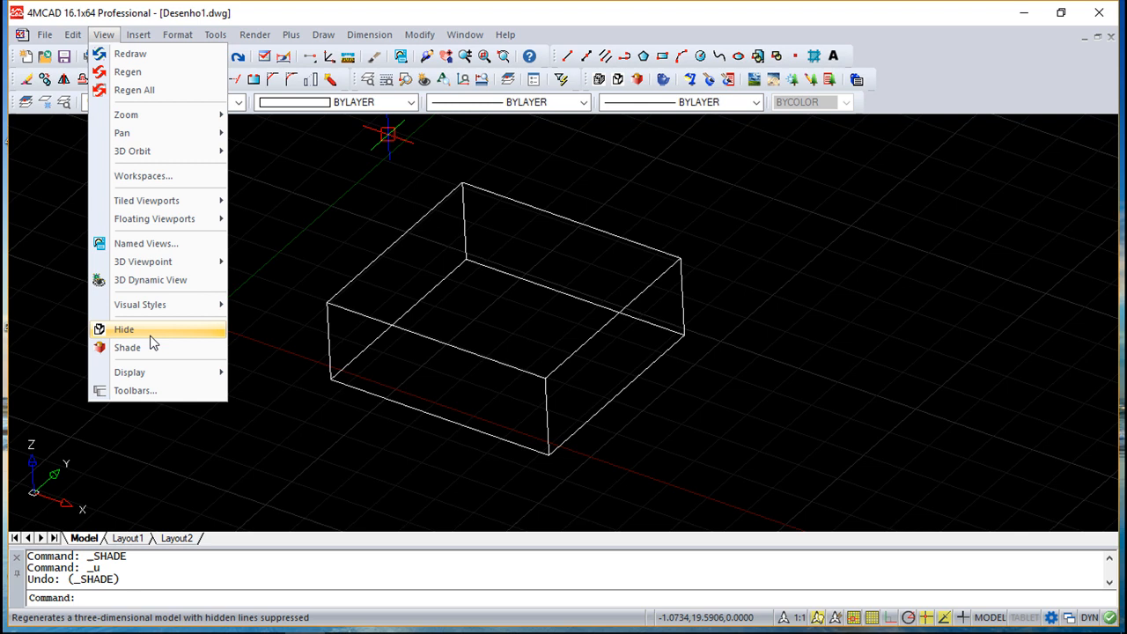
{"action": "left_click", "coordinate": [123, 329]}
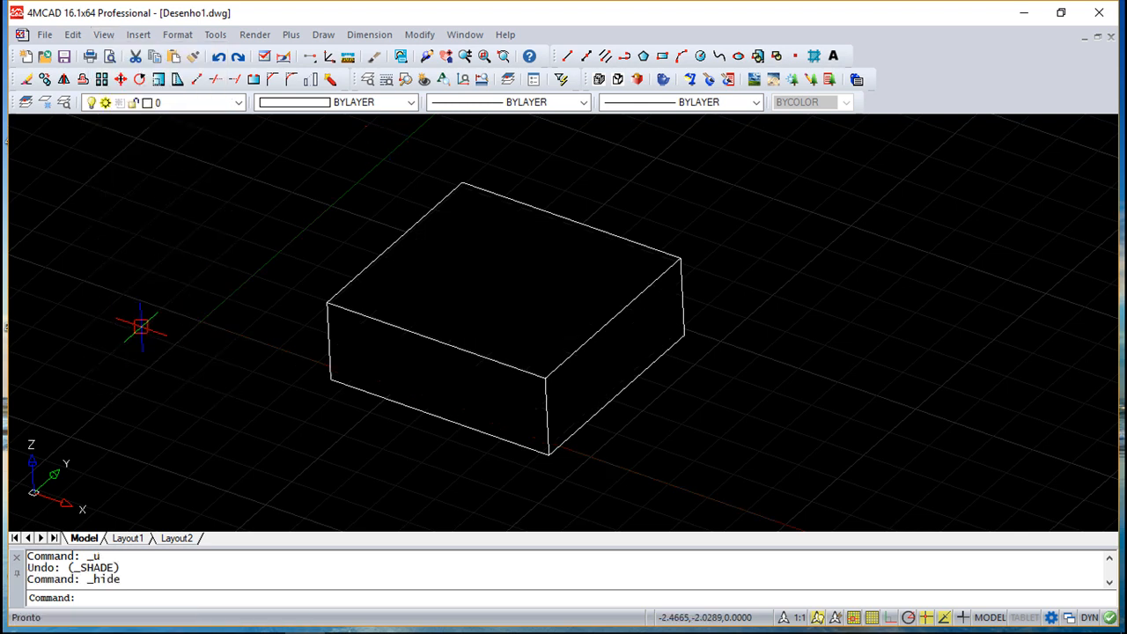
{"action": "left_click", "coordinate": [103, 36]}
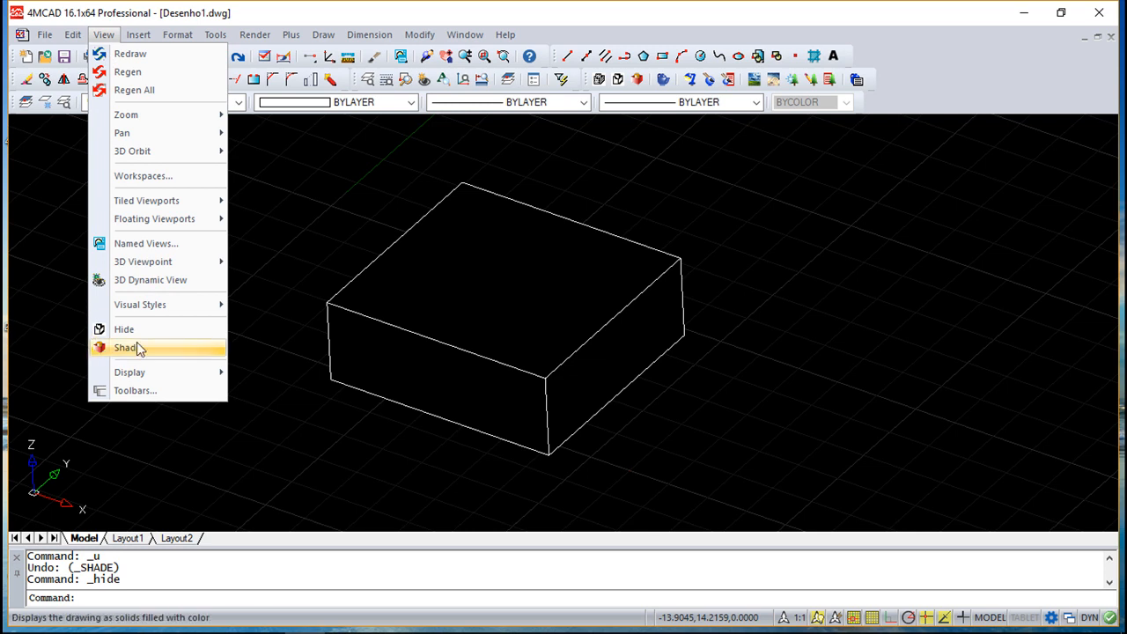
{"action": "left_click", "coordinate": [254, 36]}
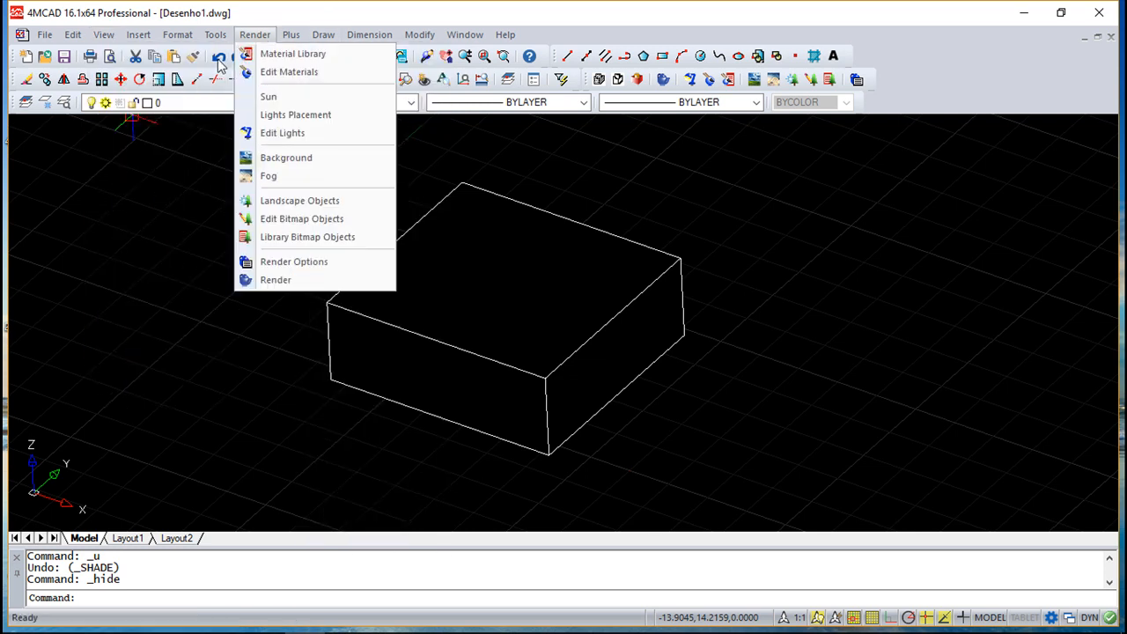
Undo the hidden-line display so the box shows as a full wireframe again.
{"action": "left_click", "coordinate": [218, 54]}
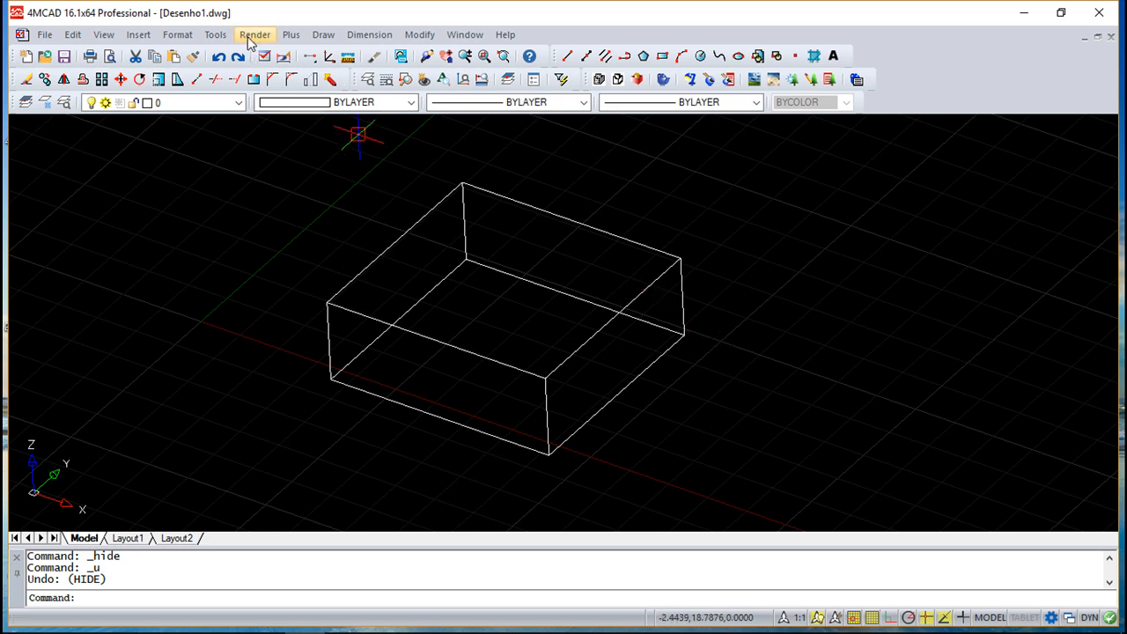
{"action": "left_click", "coordinate": [253, 35]}
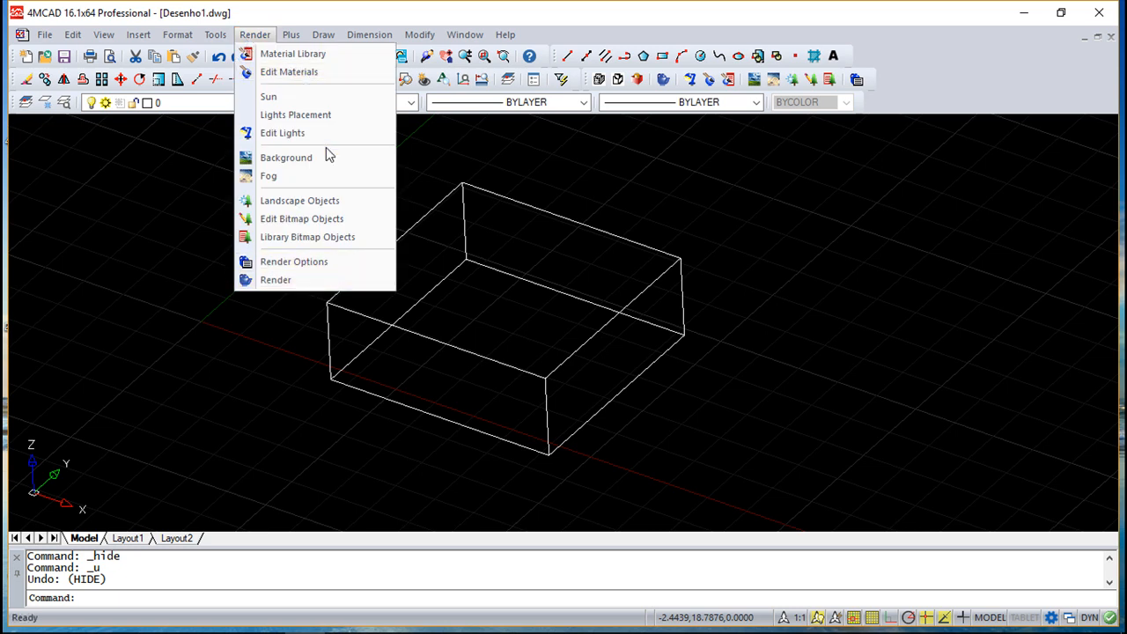
{"action": "mouse_move", "coordinate": [294, 261]}
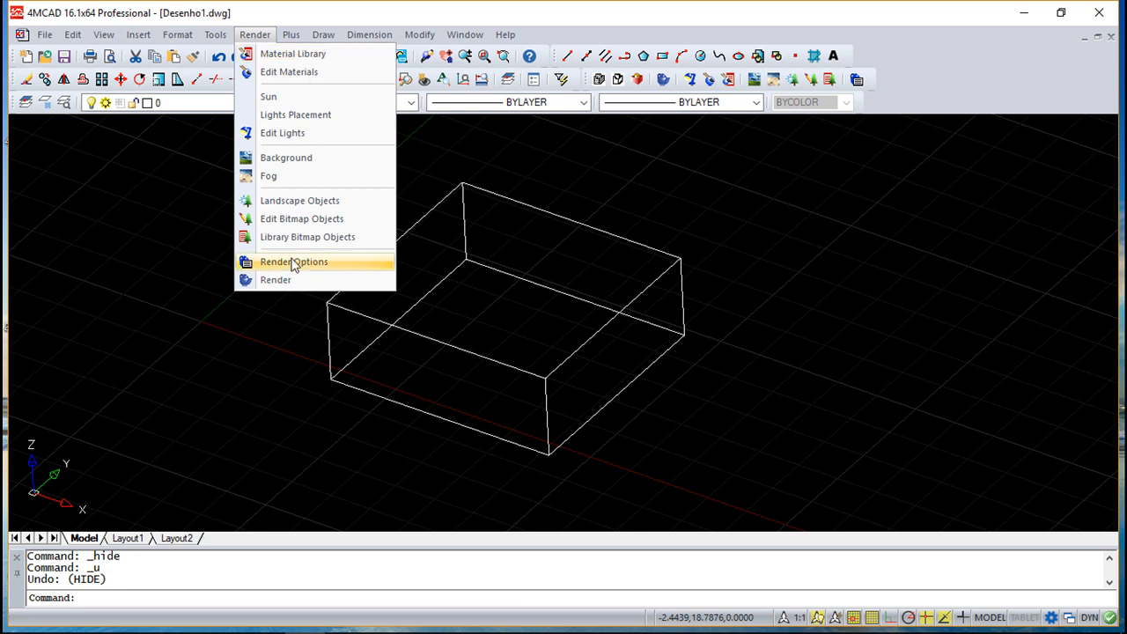
{"action": "mouse_move", "coordinate": [293, 53]}
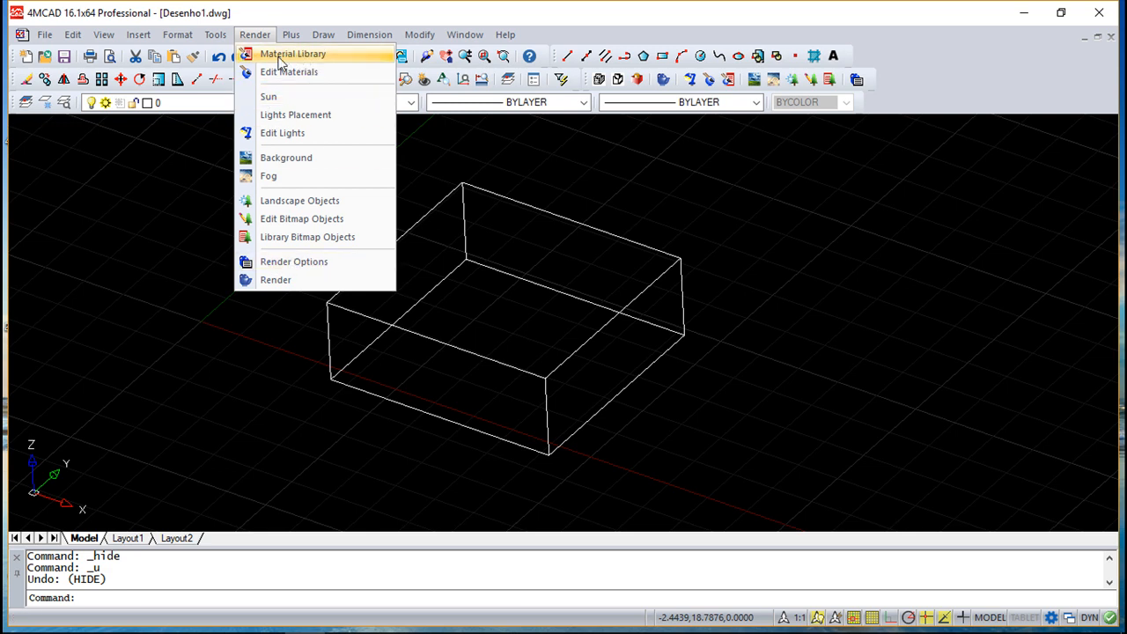
Import ALUMINIUM from the Material Library into the drawing's materials after previewing SAND 2.
{"action": "left_click", "coordinate": [293, 52]}
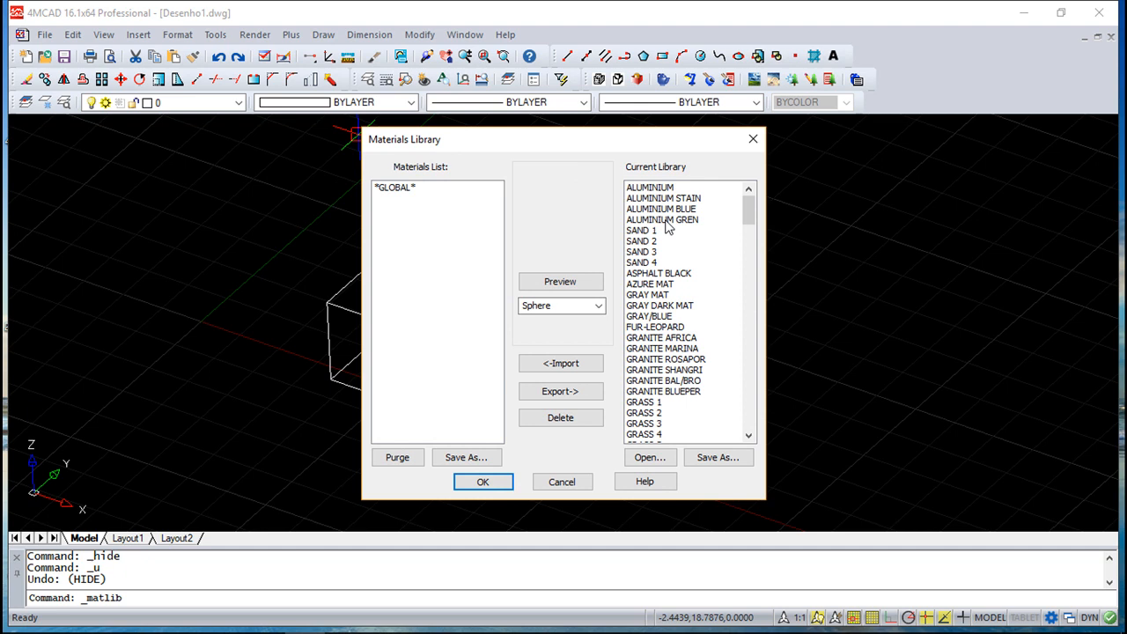
{"action": "left_click", "coordinate": [648, 187]}
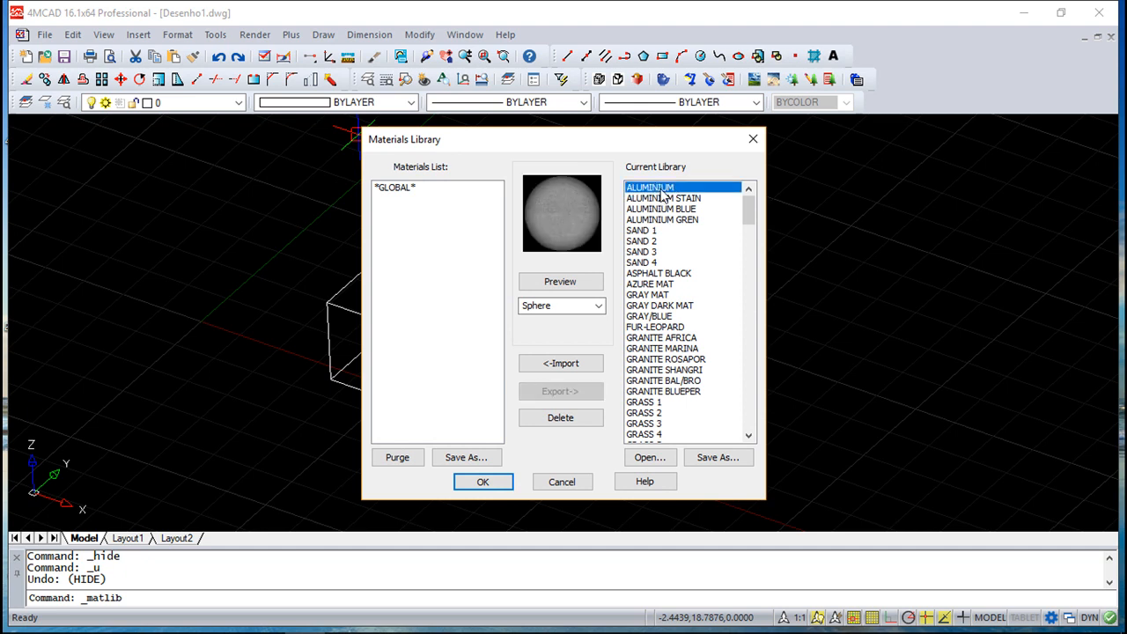
{"action": "left_click", "coordinate": [641, 240]}
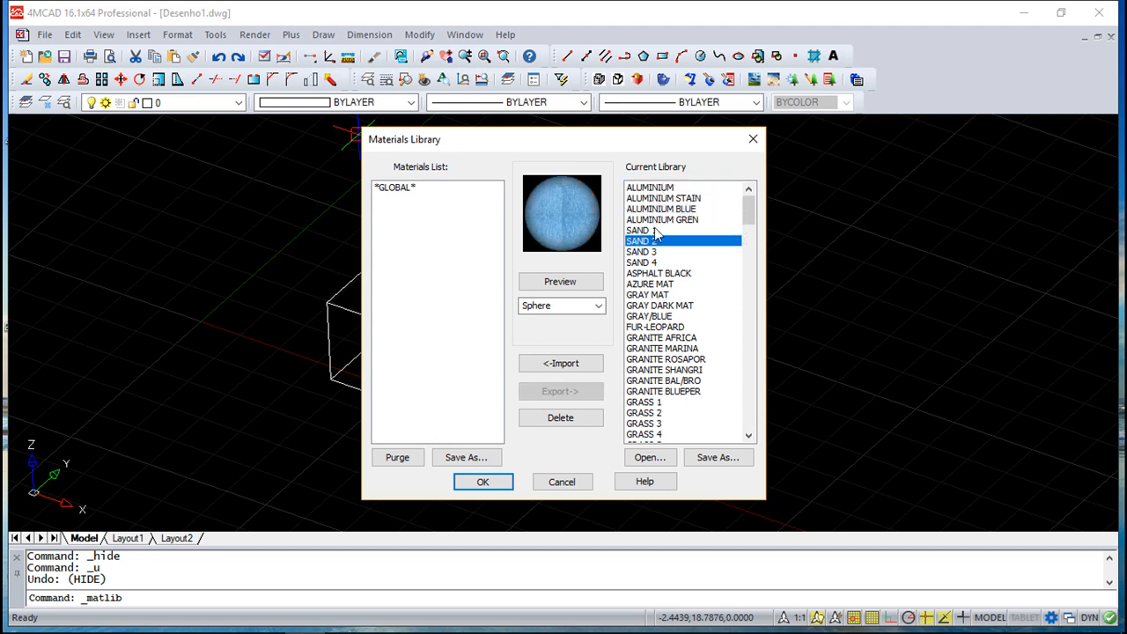
{"action": "left_click", "coordinate": [648, 187]}
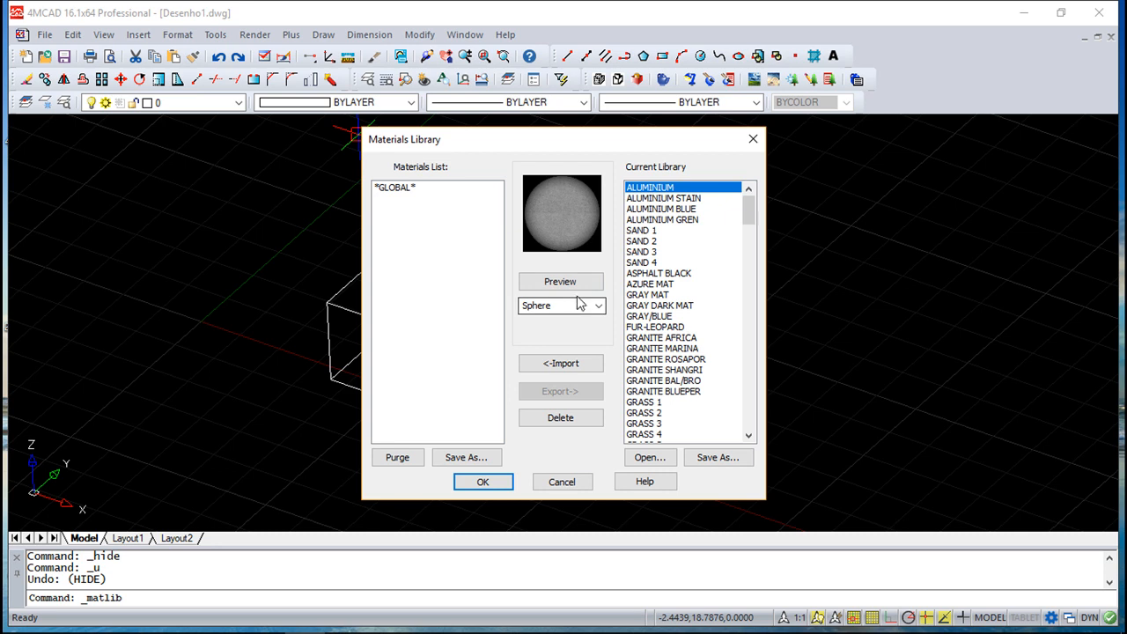
{"action": "left_click", "coordinate": [560, 363]}
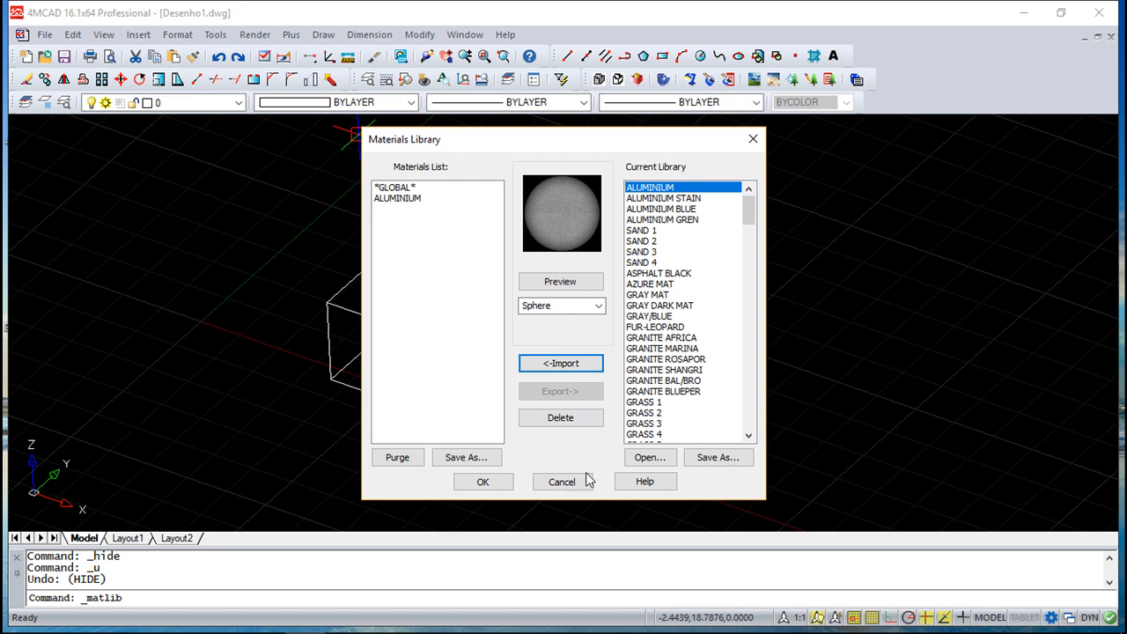
{"action": "left_click", "coordinate": [560, 483]}
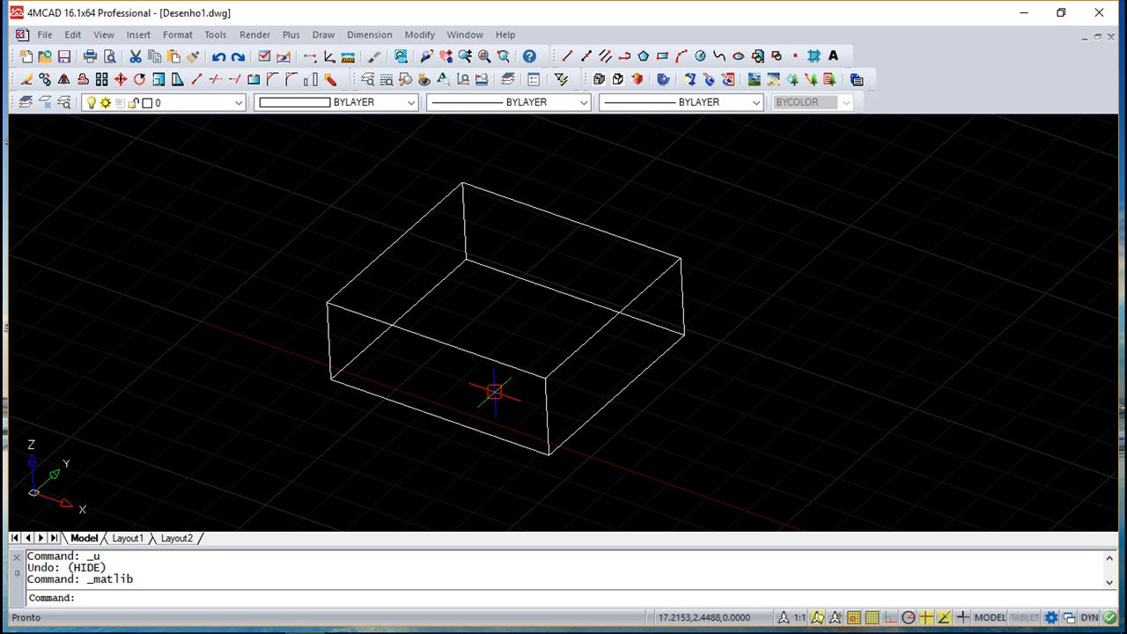
{"action": "mouse_move", "coordinate": [532, 352]}
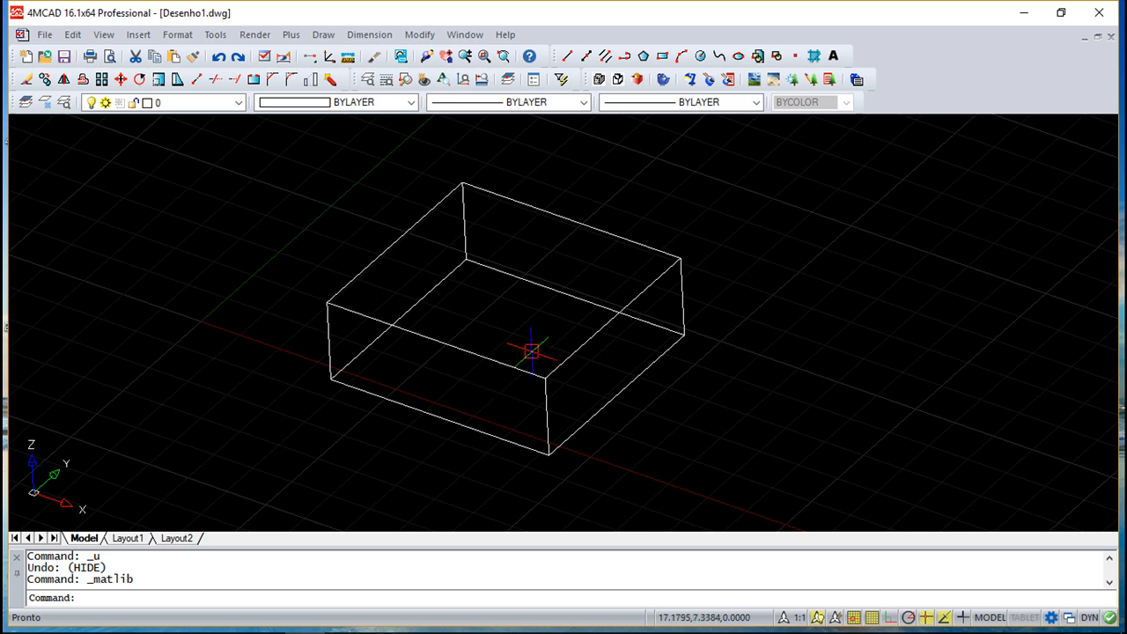
Select ALUMINIUM in Edit Materials, showing its grey colour and Galvaniz.jpg texture.
{"action": "left_click", "coordinate": [254, 35]}
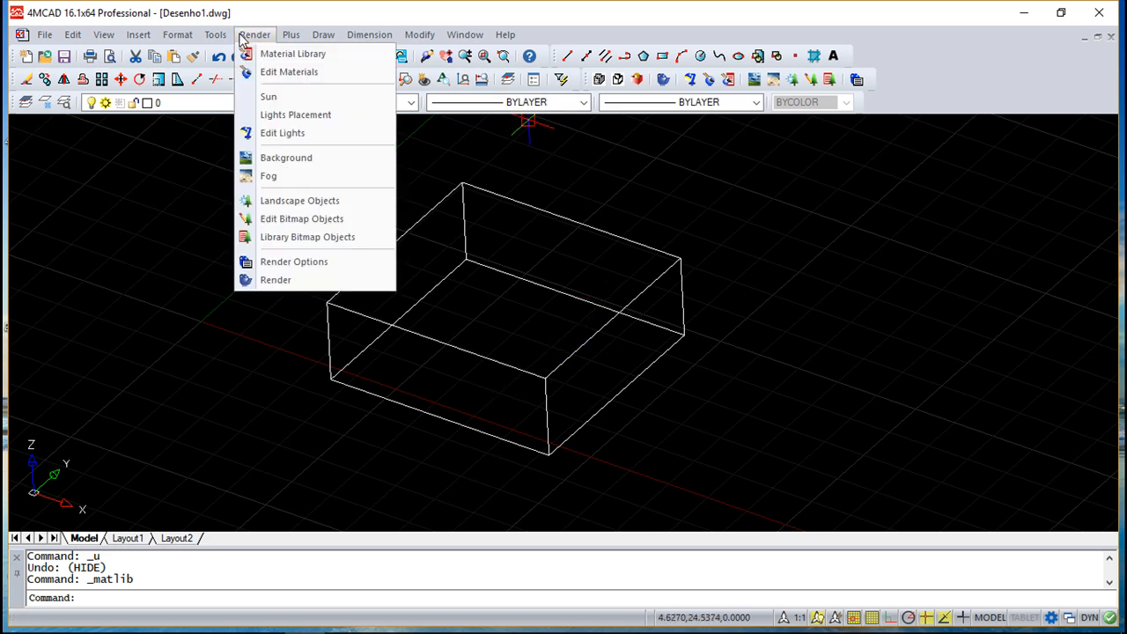
{"action": "left_click", "coordinate": [289, 71]}
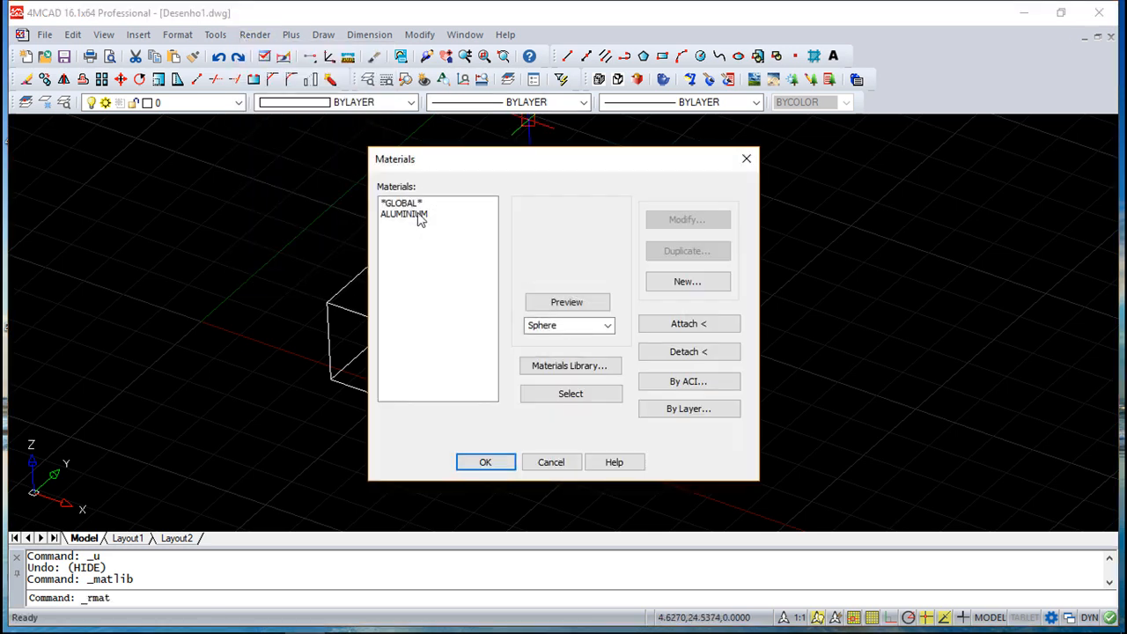
{"action": "left_click", "coordinate": [405, 215]}
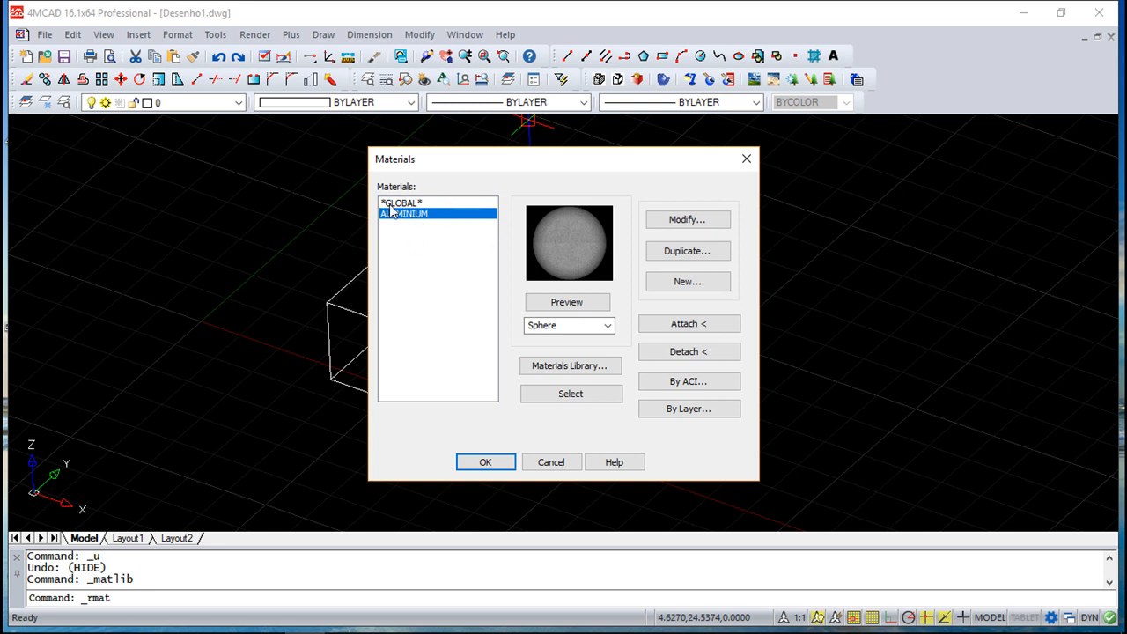
{"action": "left_click", "coordinate": [687, 219]}
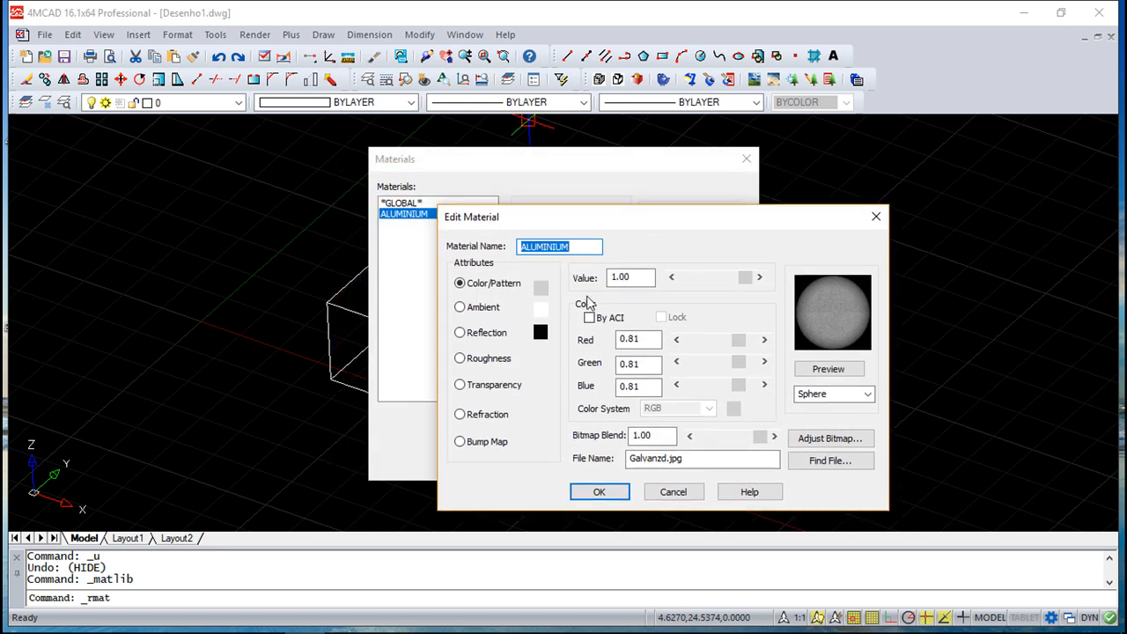
{"action": "mouse_move", "coordinate": [475, 442]}
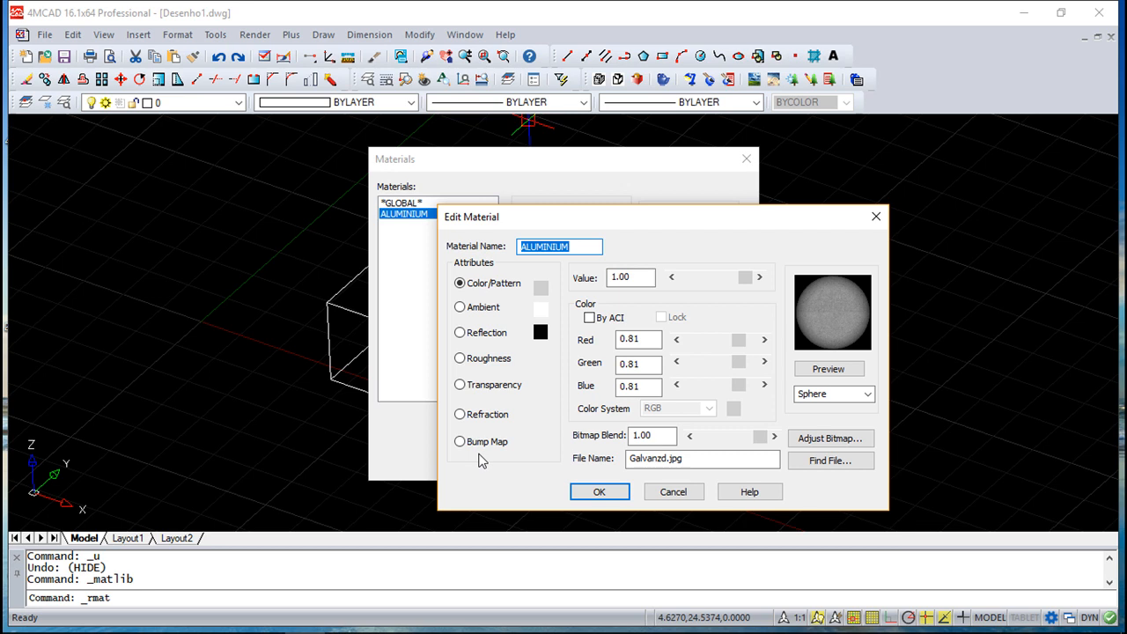
{"action": "mouse_move", "coordinate": [550, 359]}
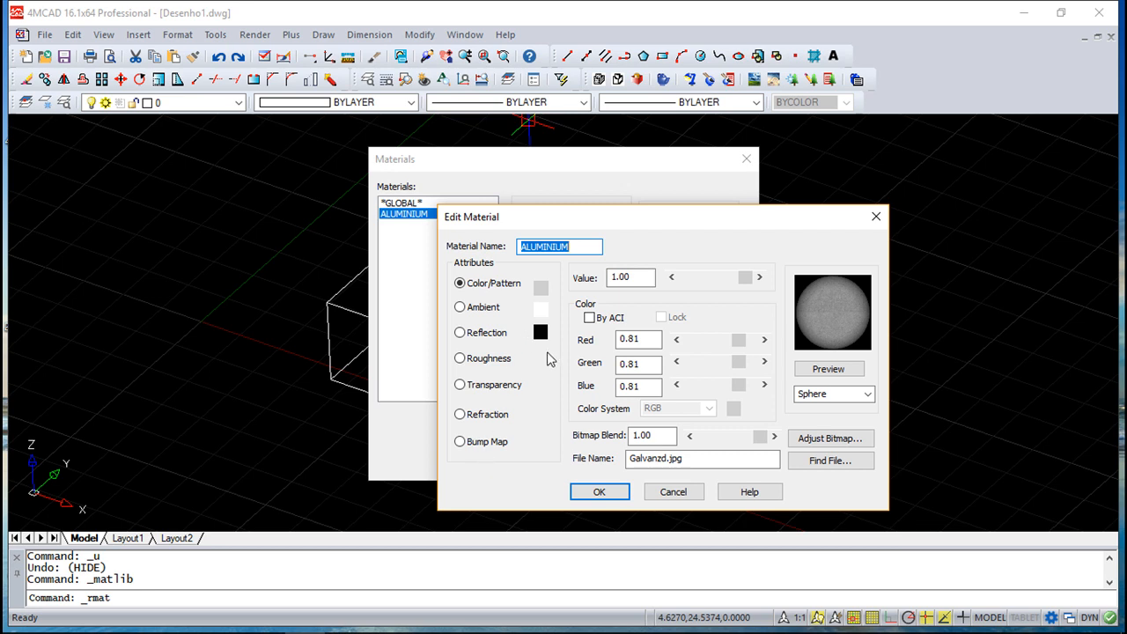
{"action": "mouse_move", "coordinate": [695, 289]}
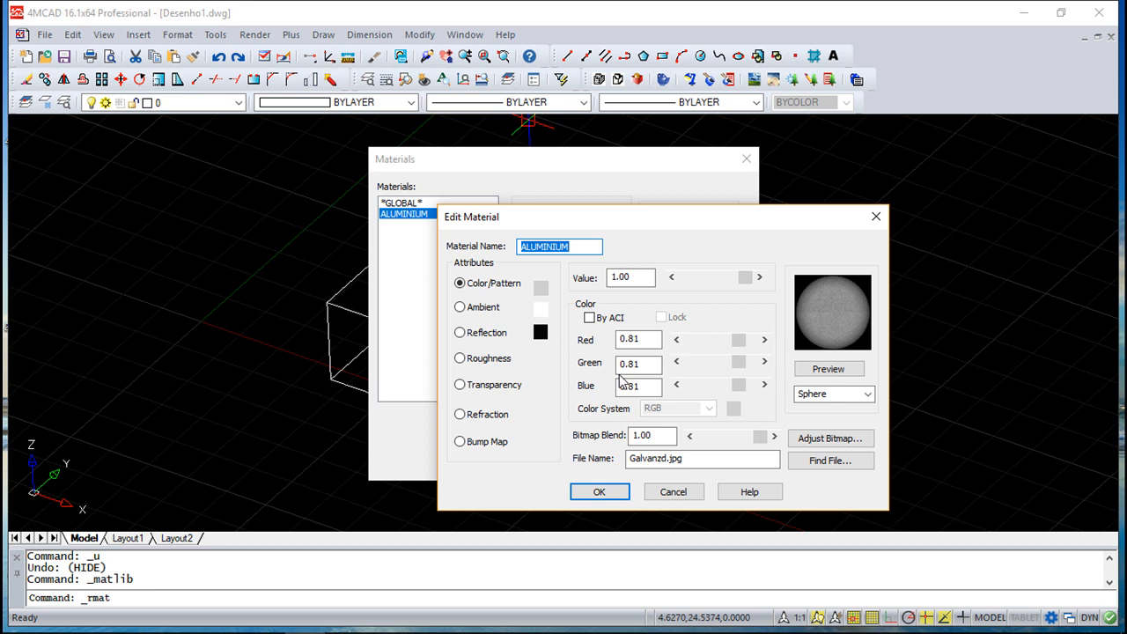
{"action": "mouse_move", "coordinate": [861, 456]}
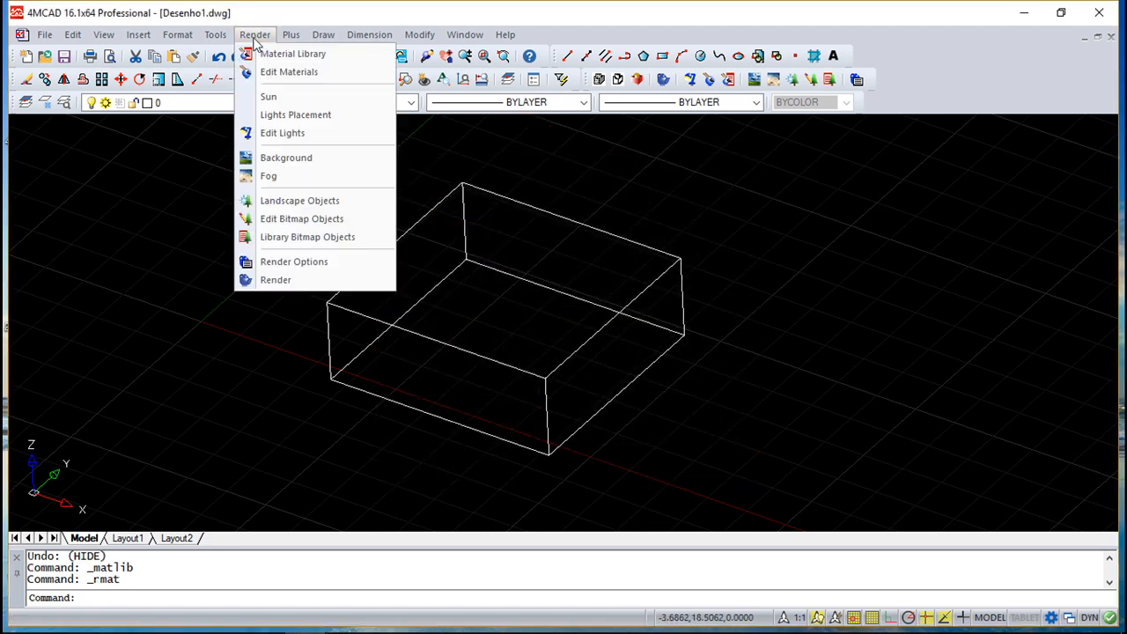
{"action": "mouse_move", "coordinate": [268, 95]}
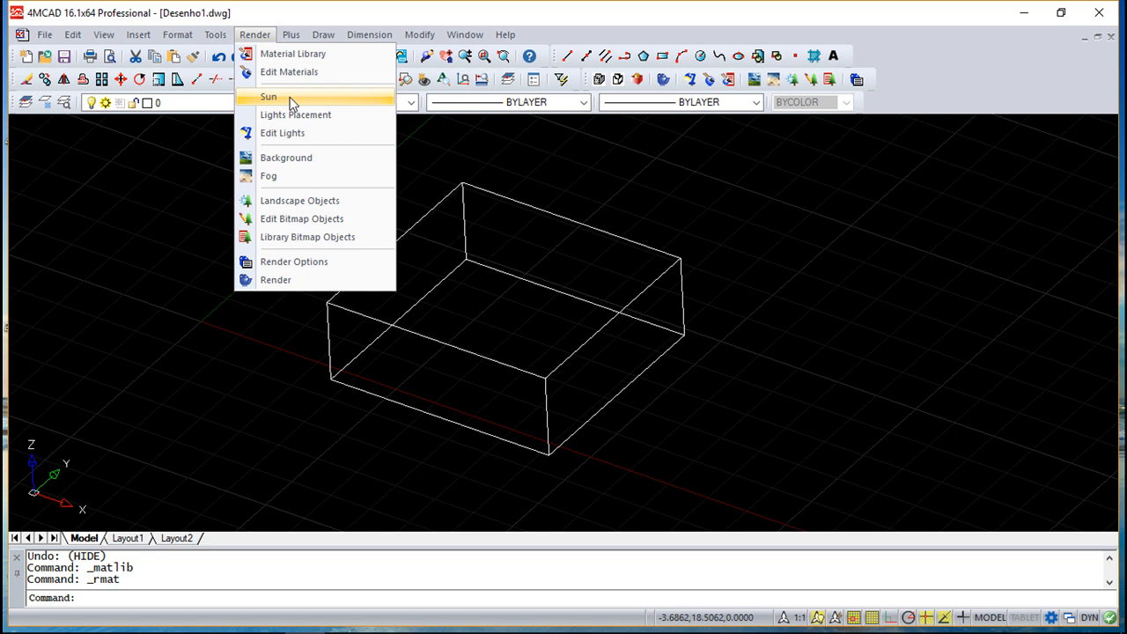
Accept sun settings for Athens on 21 September at 15:00.
{"action": "left_click", "coordinate": [267, 97]}
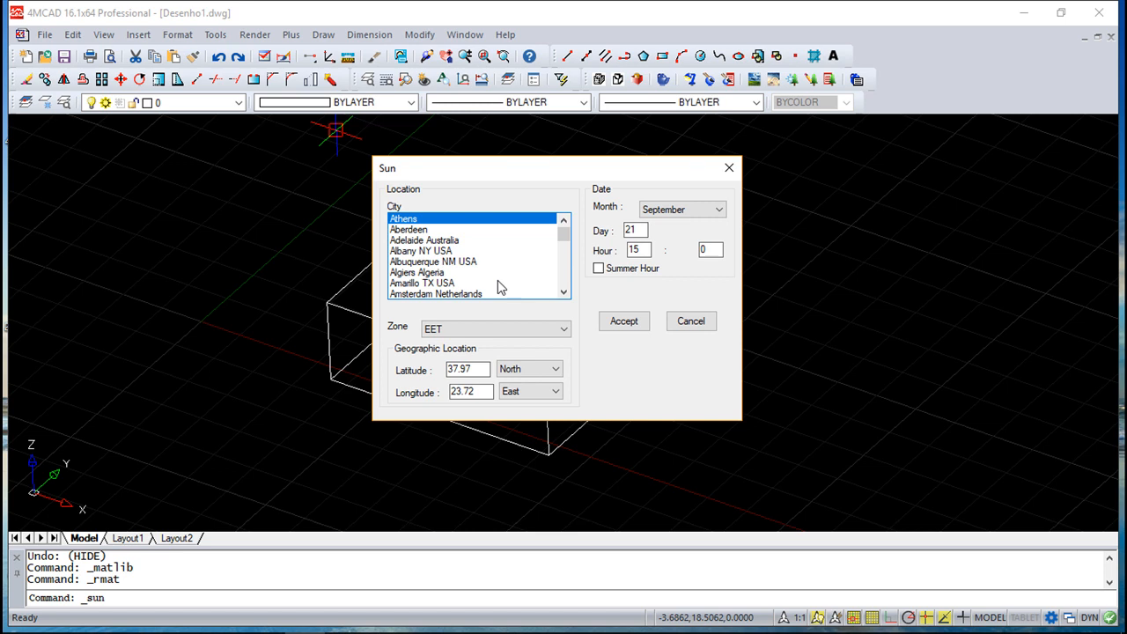
{"action": "mouse_move", "coordinate": [515, 268]}
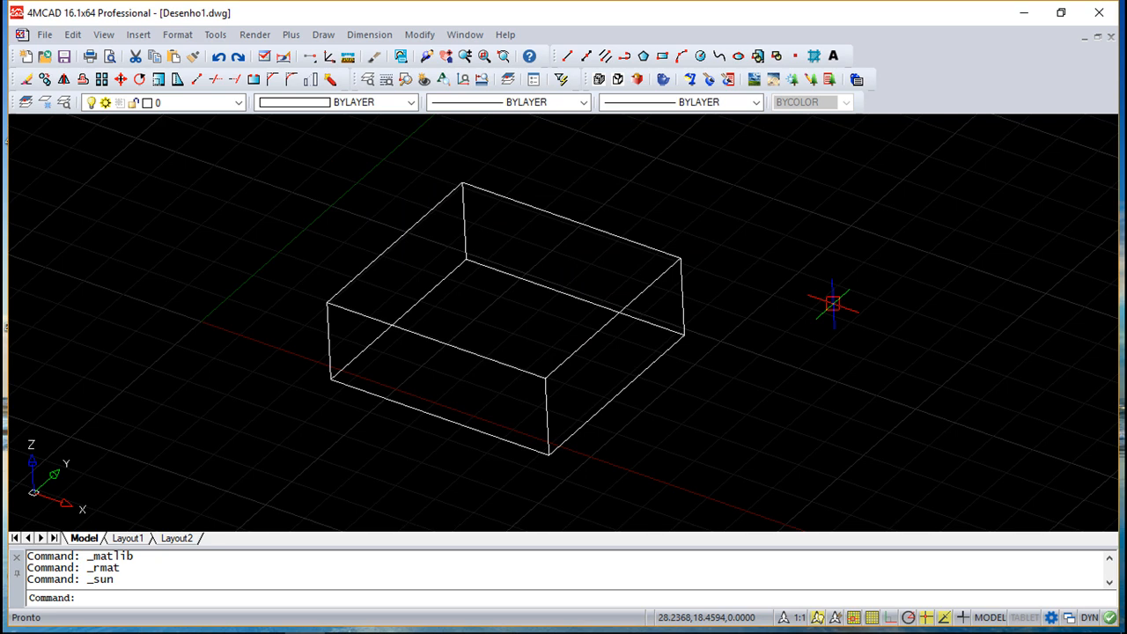
{"action": "left_click", "coordinate": [253, 35]}
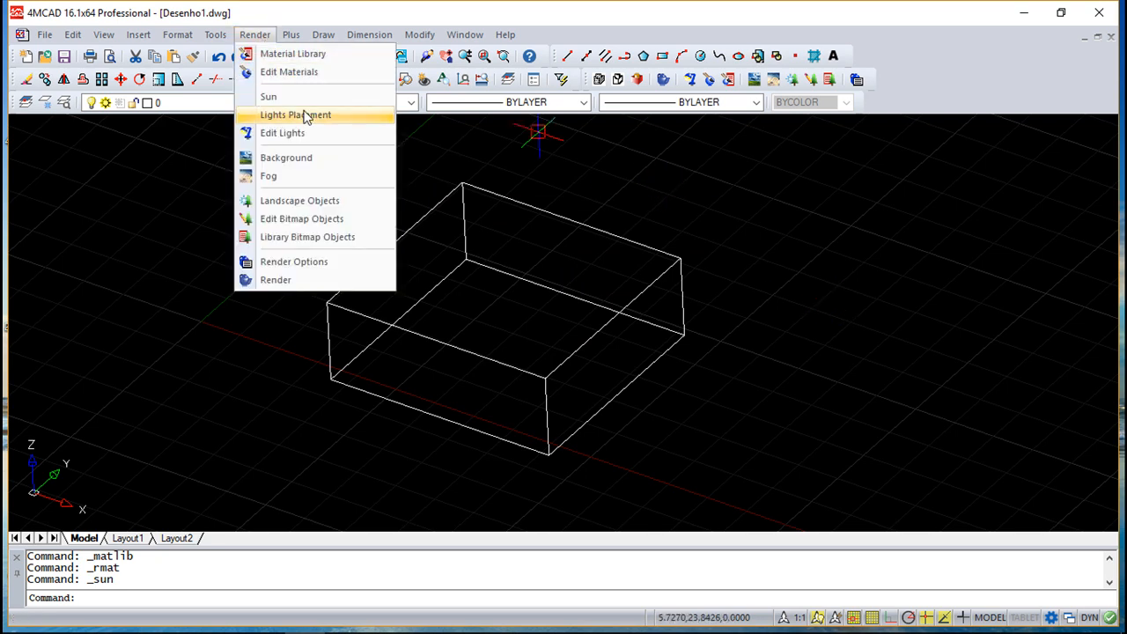
Place a light beside the box at height 5, undo it, and start placing a light again.
{"action": "left_click", "coordinate": [296, 114]}
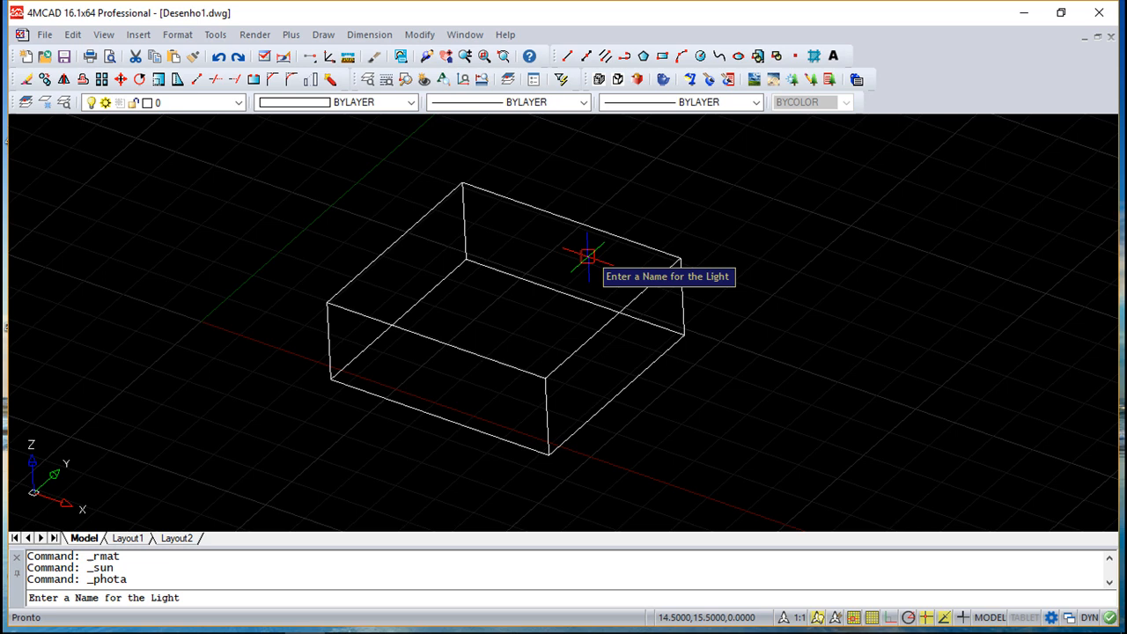
{"action": "mouse_move", "coordinate": [871, 255]}
{"action": "type", "text": "k"}
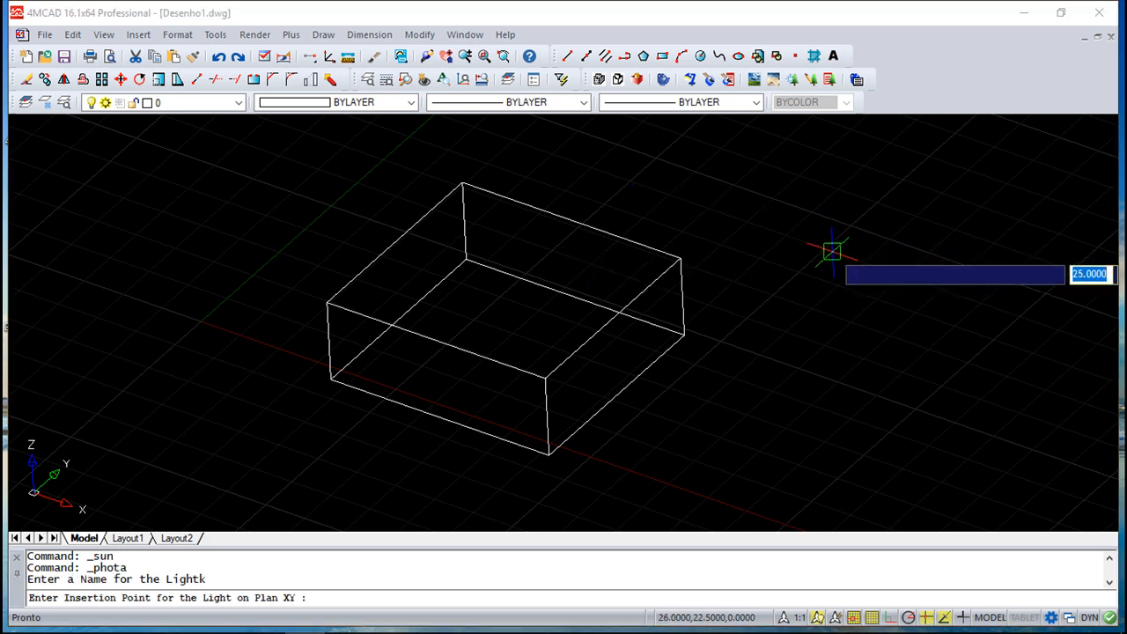
{"action": "left_click", "coordinate": [831, 250]}
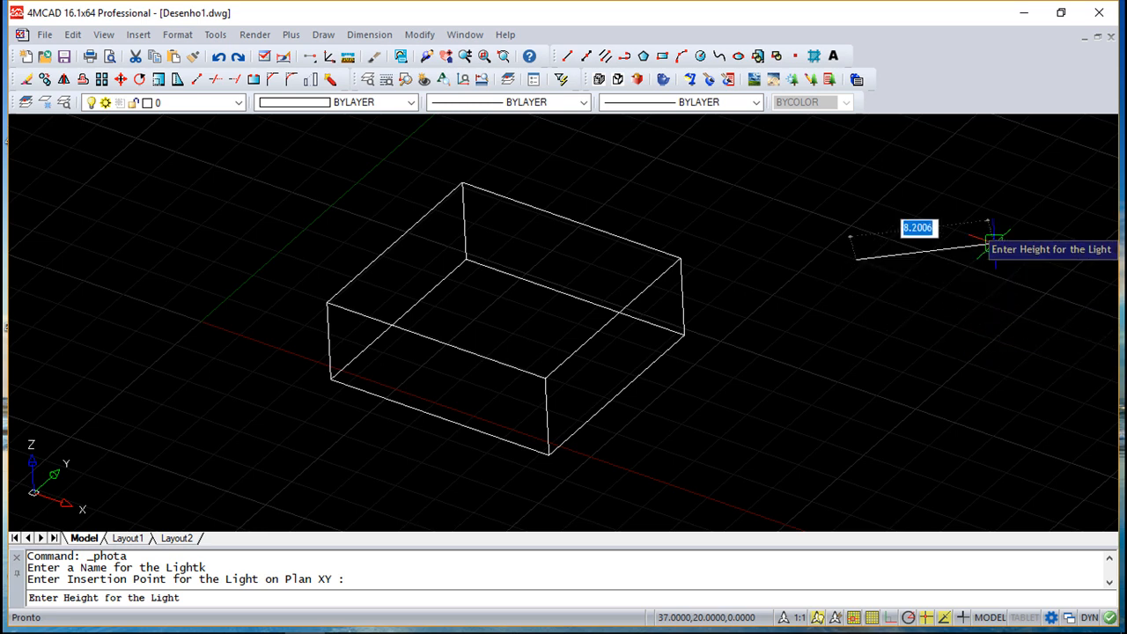
{"action": "mouse_move", "coordinate": [898, 190]}
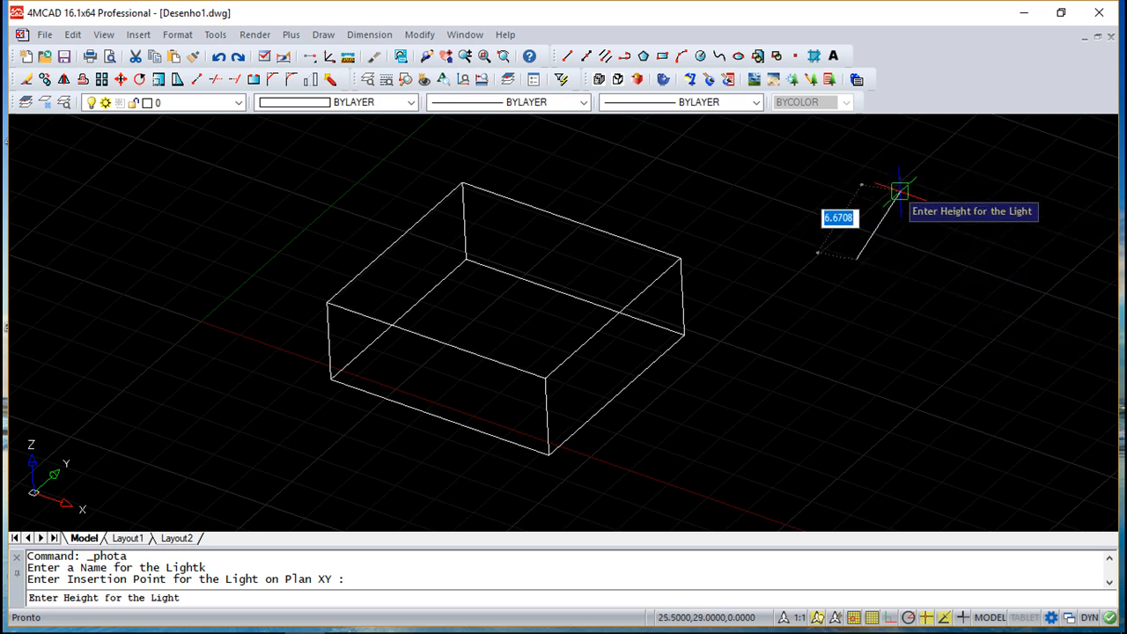
{"action": "type", "text": "5"}
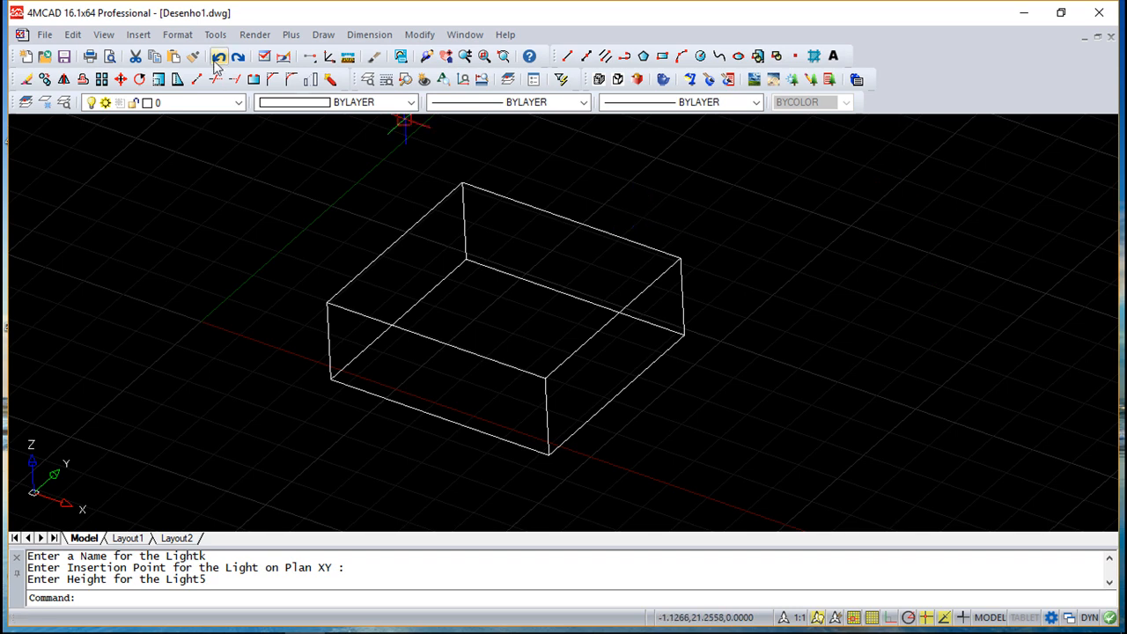
{"action": "left_click", "coordinate": [253, 35]}
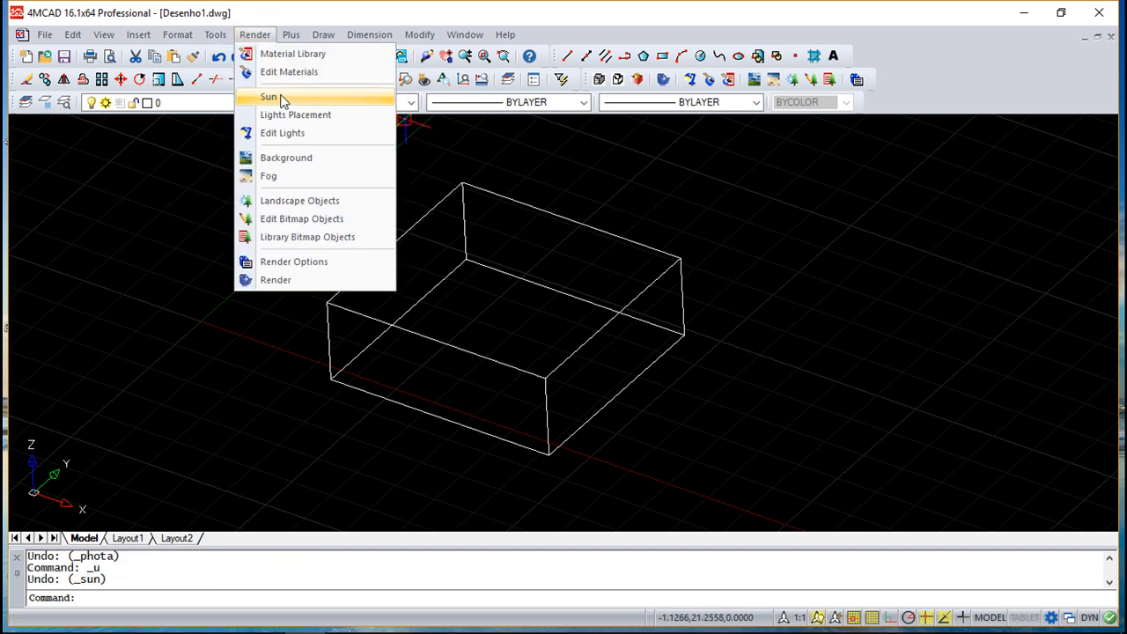
{"action": "left_click", "coordinate": [296, 115]}
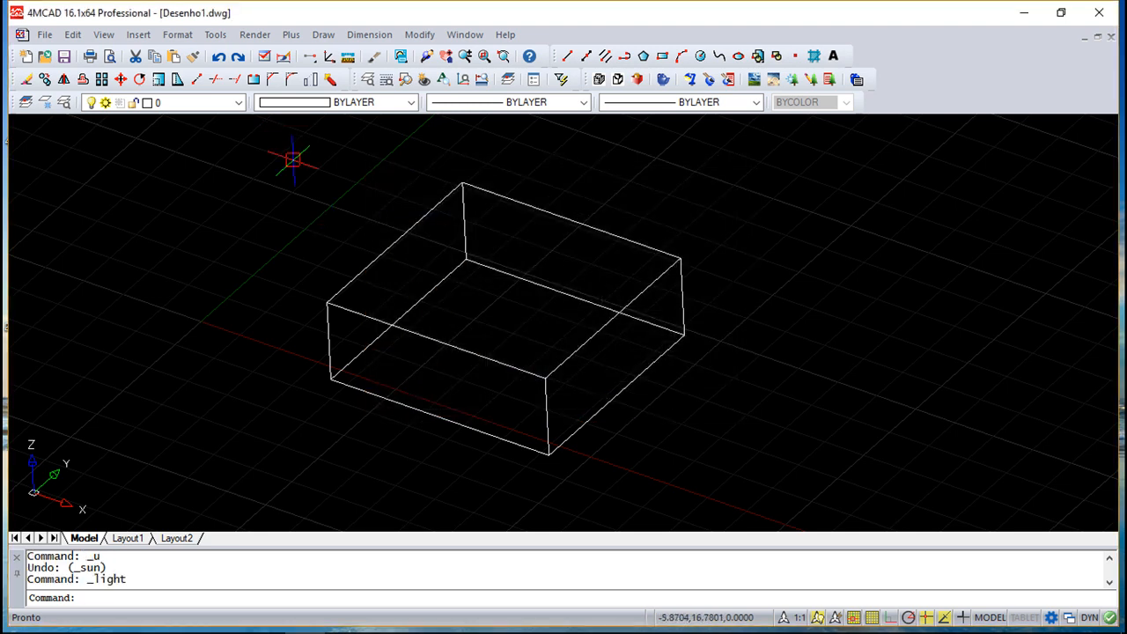
Switch the render background from solid white to the Image option.
{"action": "left_click", "coordinate": [290, 35]}
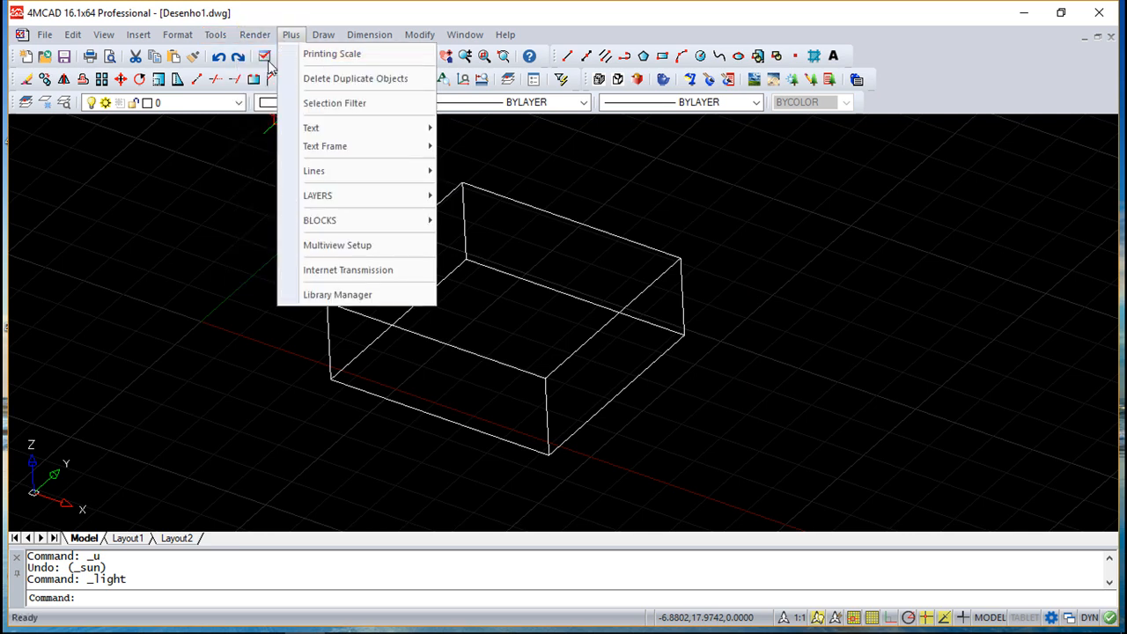
{"action": "left_click", "coordinate": [253, 35]}
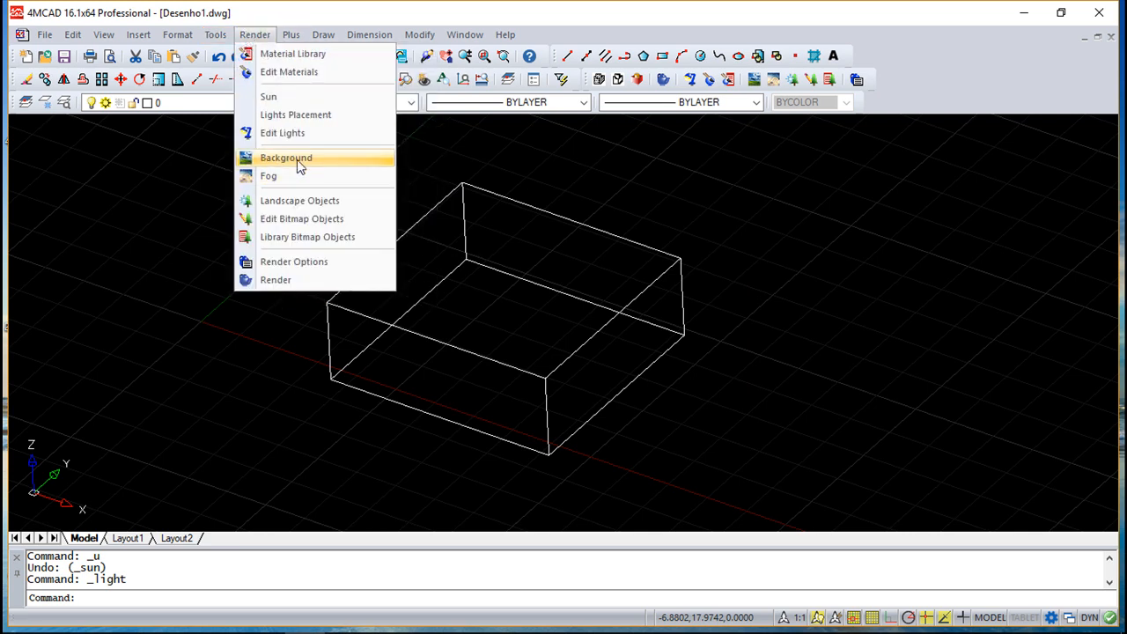
{"action": "left_click", "coordinate": [285, 159]}
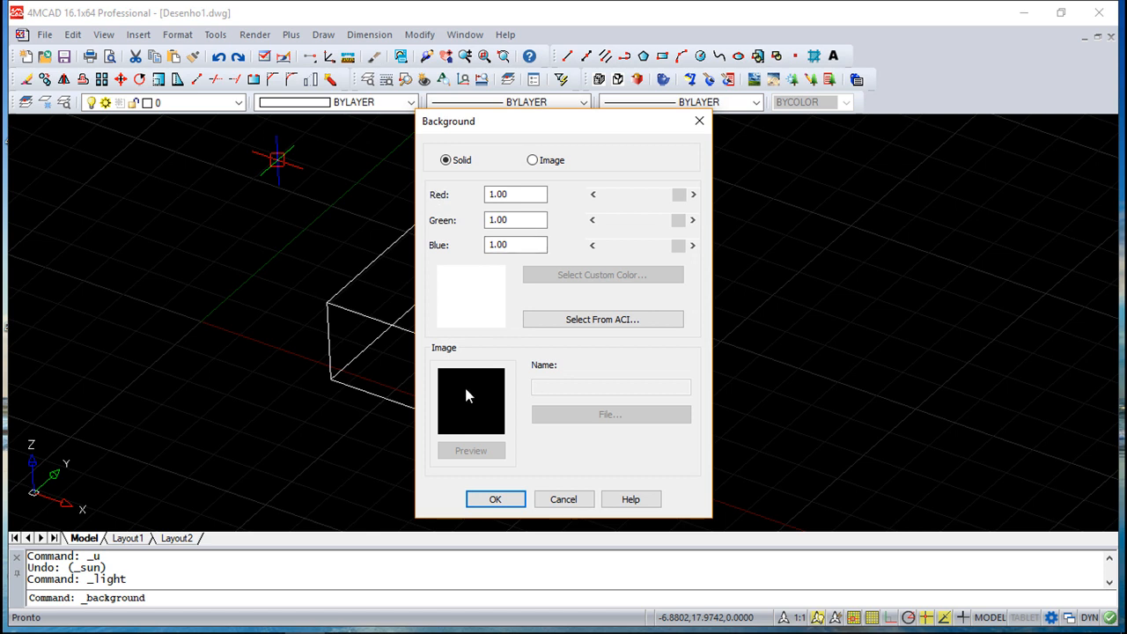
{"action": "left_click", "coordinate": [532, 159]}
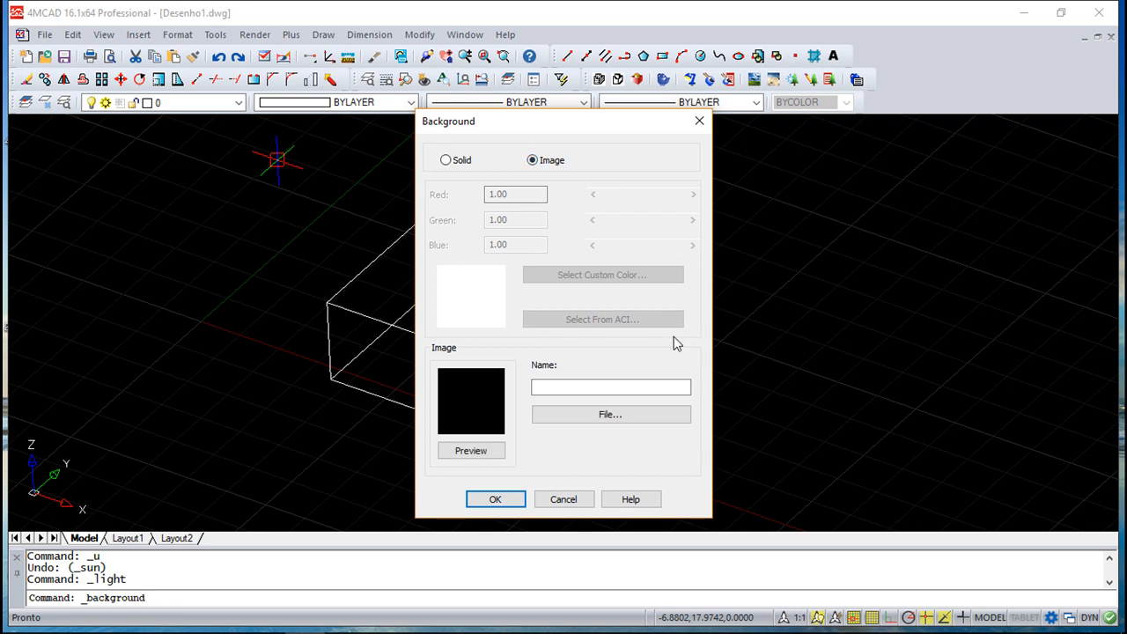
{"action": "mouse_move", "coordinate": [655, 364]}
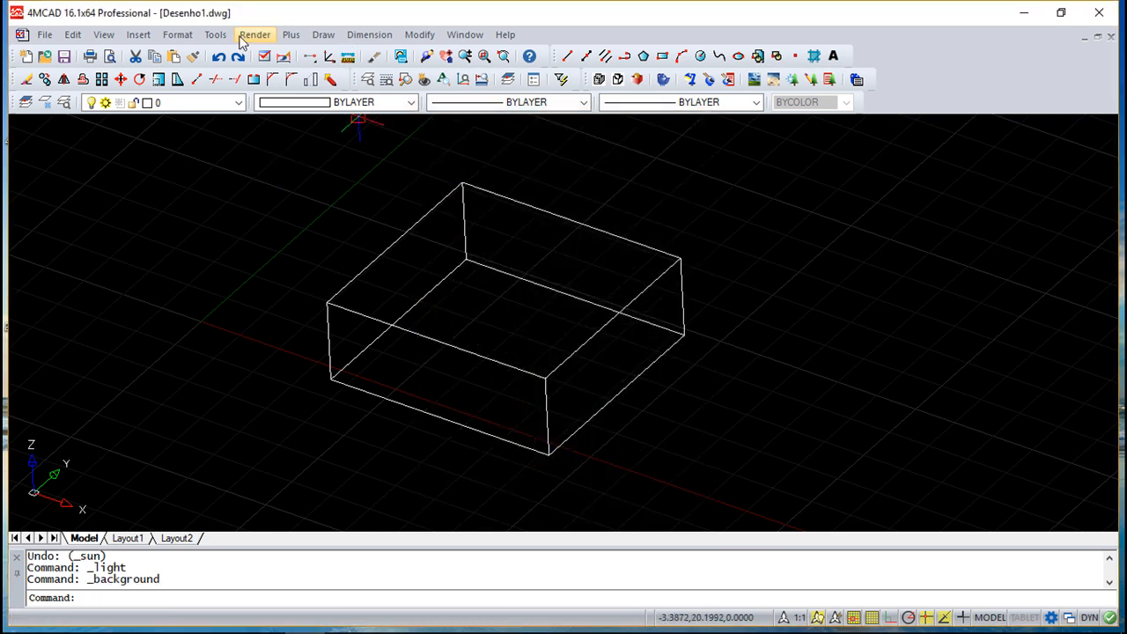
{"action": "left_click", "coordinate": [254, 35]}
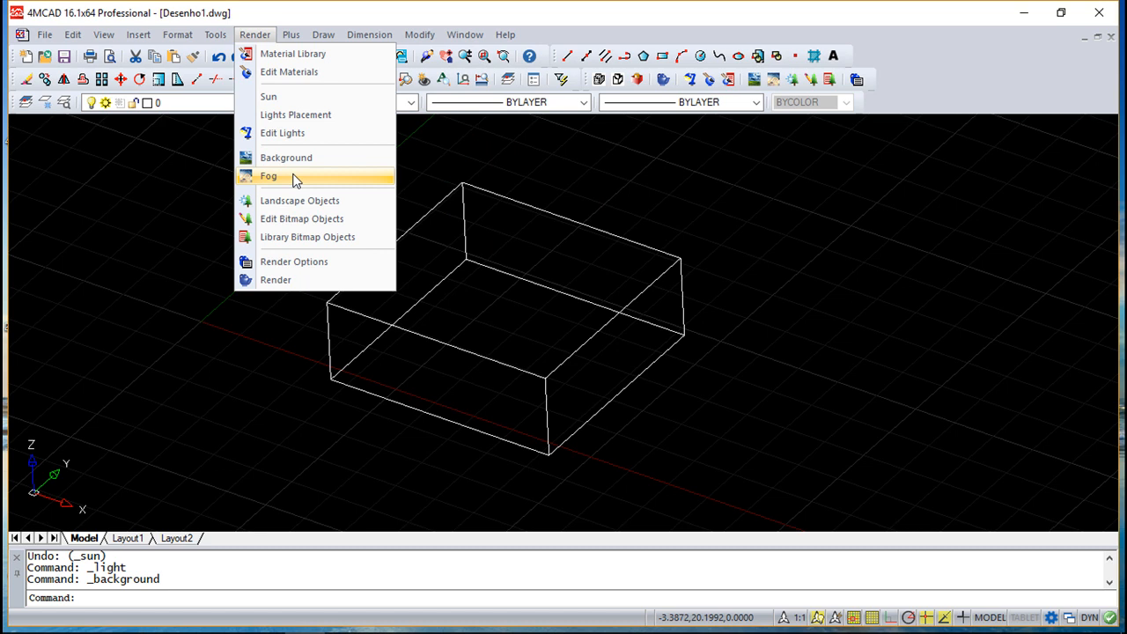
{"action": "left_click", "coordinate": [268, 176]}
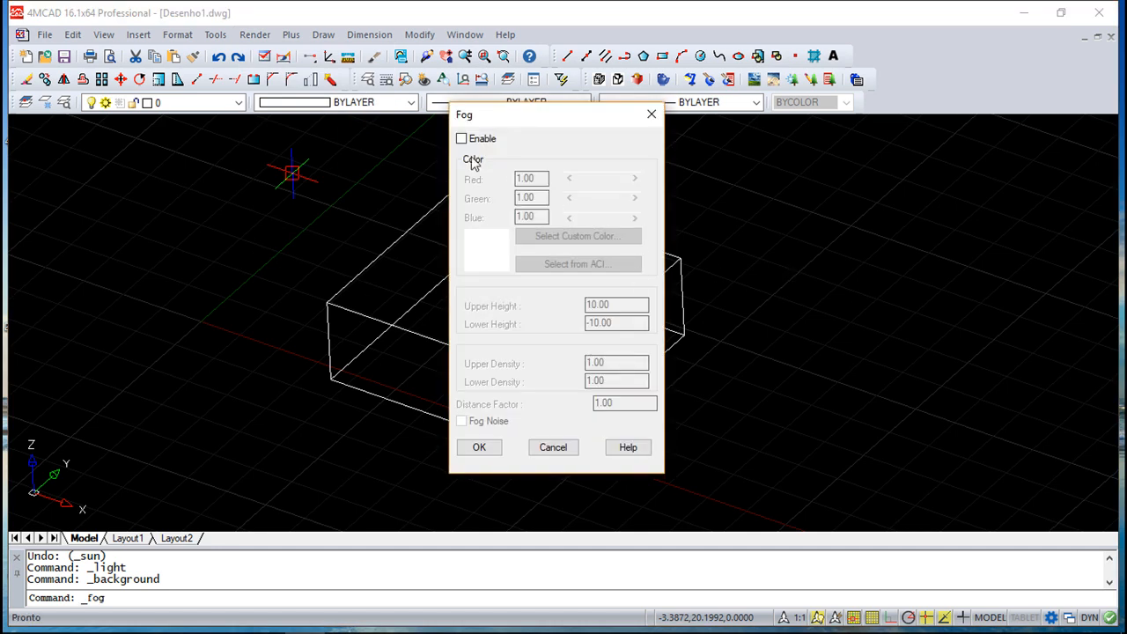
{"action": "left_click", "coordinate": [462, 137]}
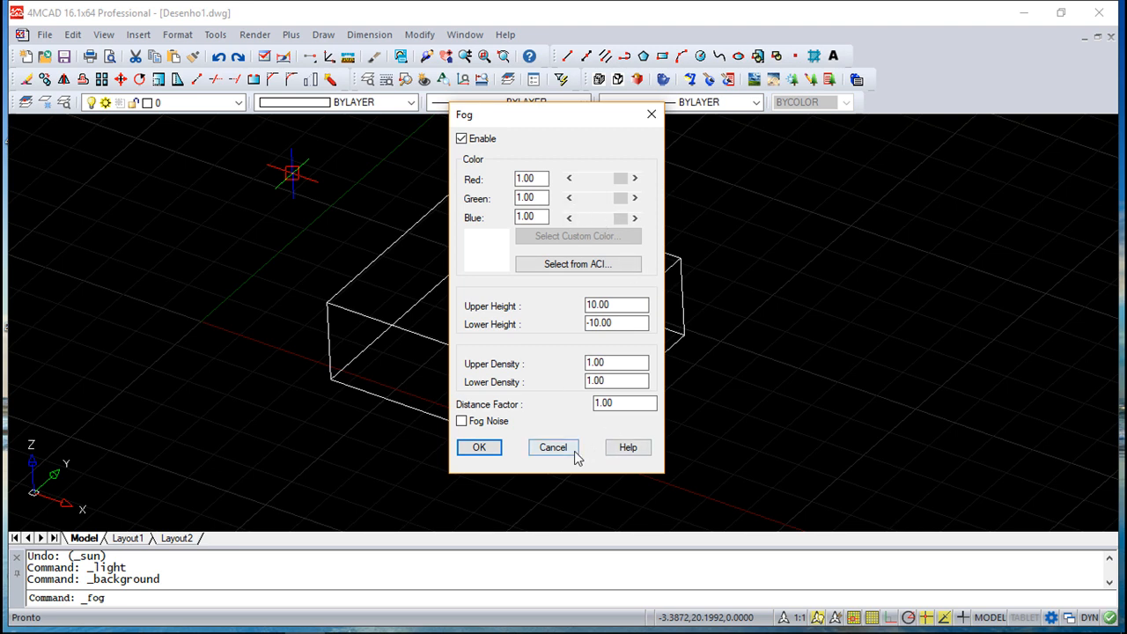
{"action": "left_click", "coordinate": [553, 447]}
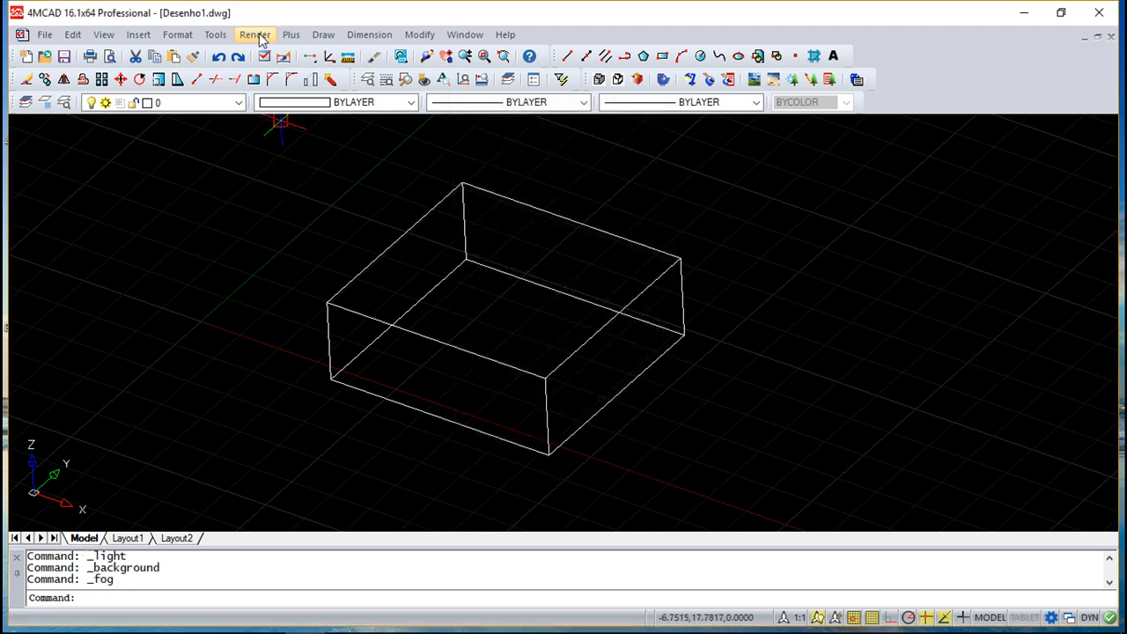
{"action": "left_click", "coordinate": [254, 35]}
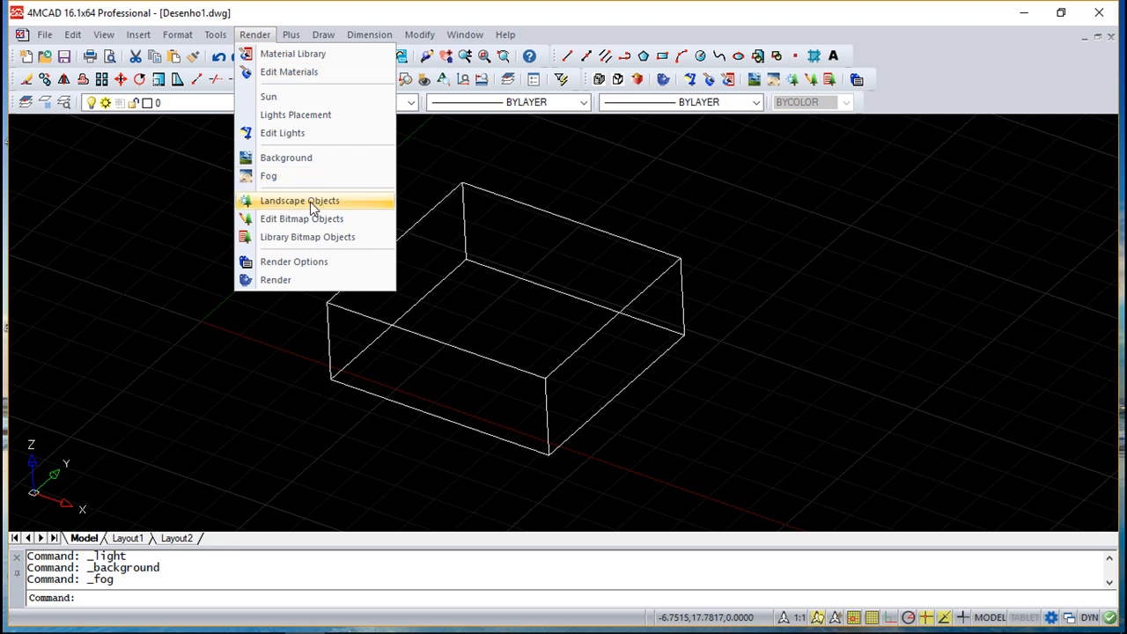
Choose the Men landscape figure in the New Object list and start placing it beside the box.
{"action": "left_click", "coordinate": [299, 201]}
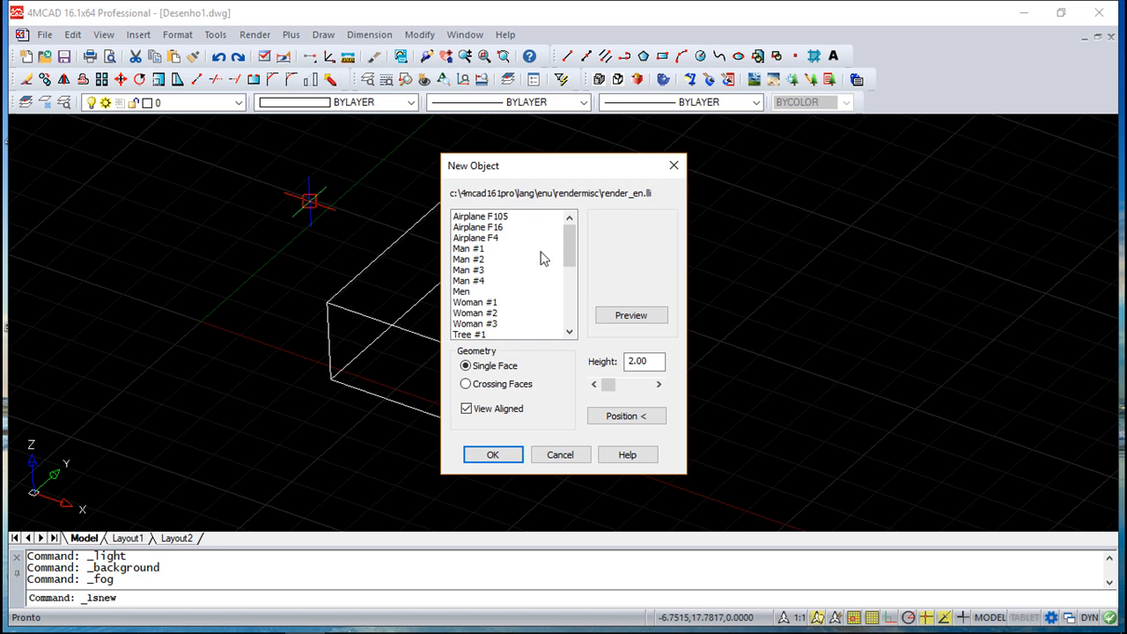
{"action": "scroll", "scroll_direction": "down", "scroll_amount": 3}
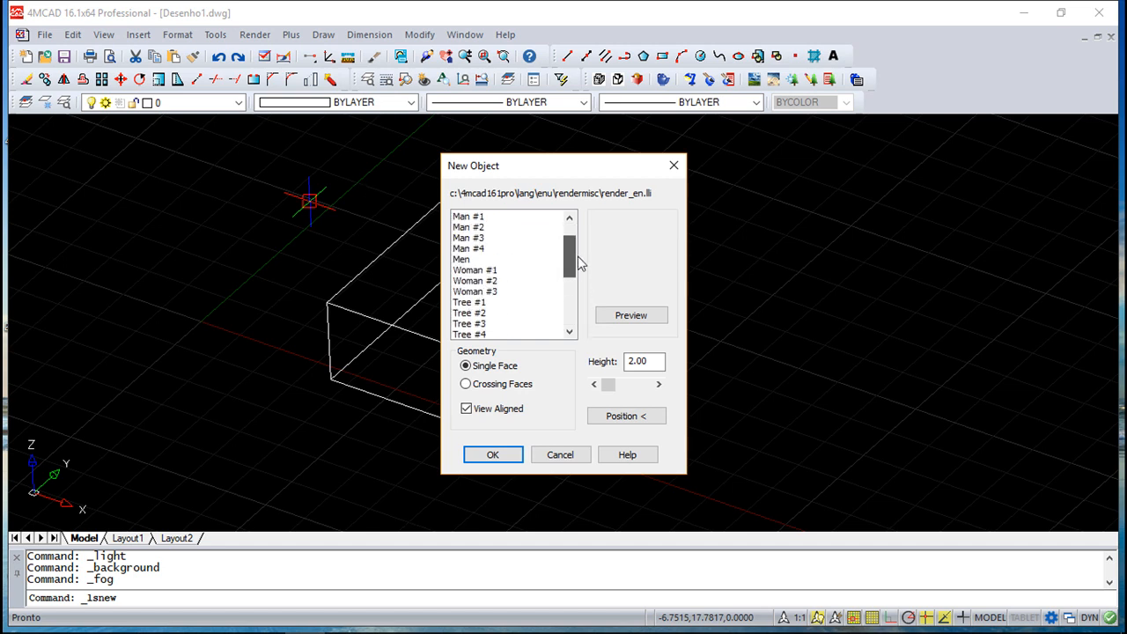
{"action": "left_click", "coordinate": [469, 238]}
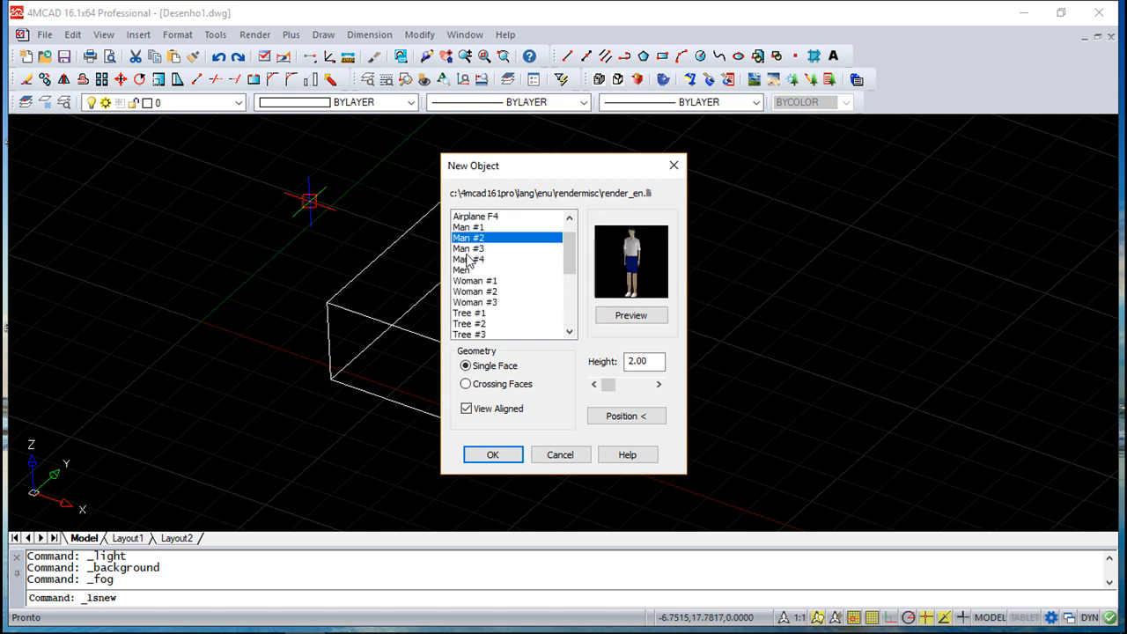
{"action": "left_click", "coordinate": [468, 270]}
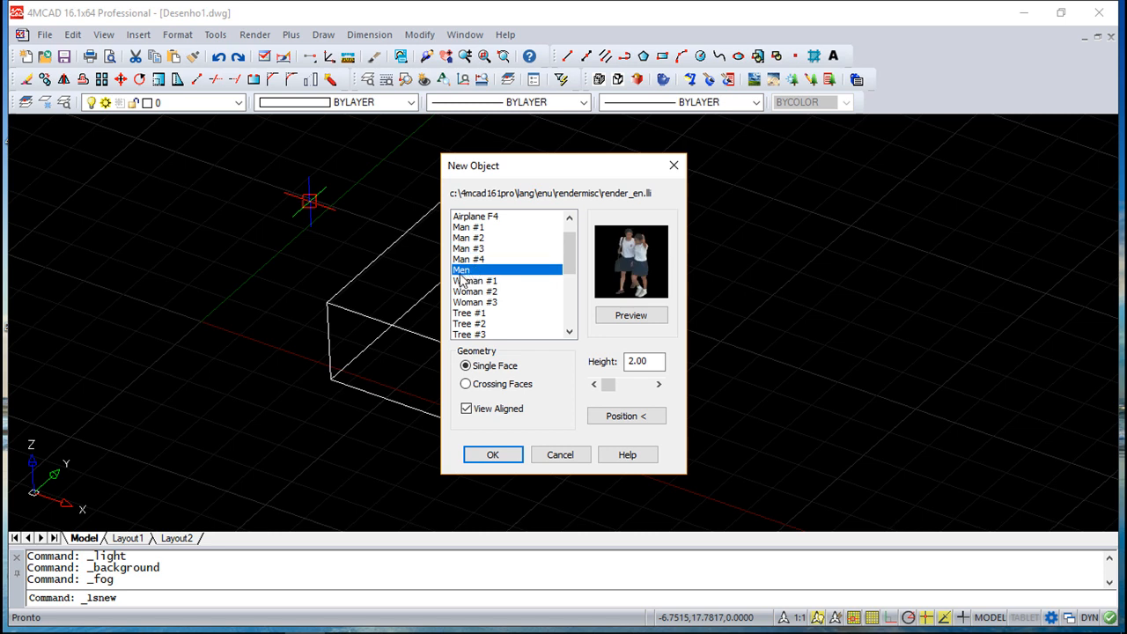
{"action": "mouse_move", "coordinate": [637, 227]}
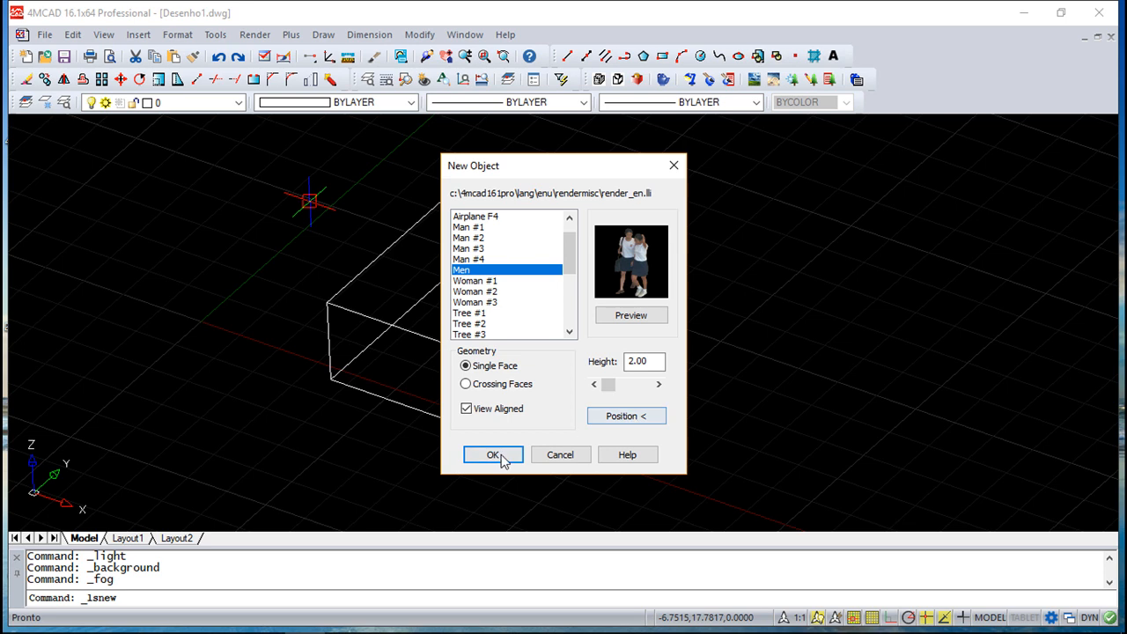
{"action": "left_click", "coordinate": [493, 454]}
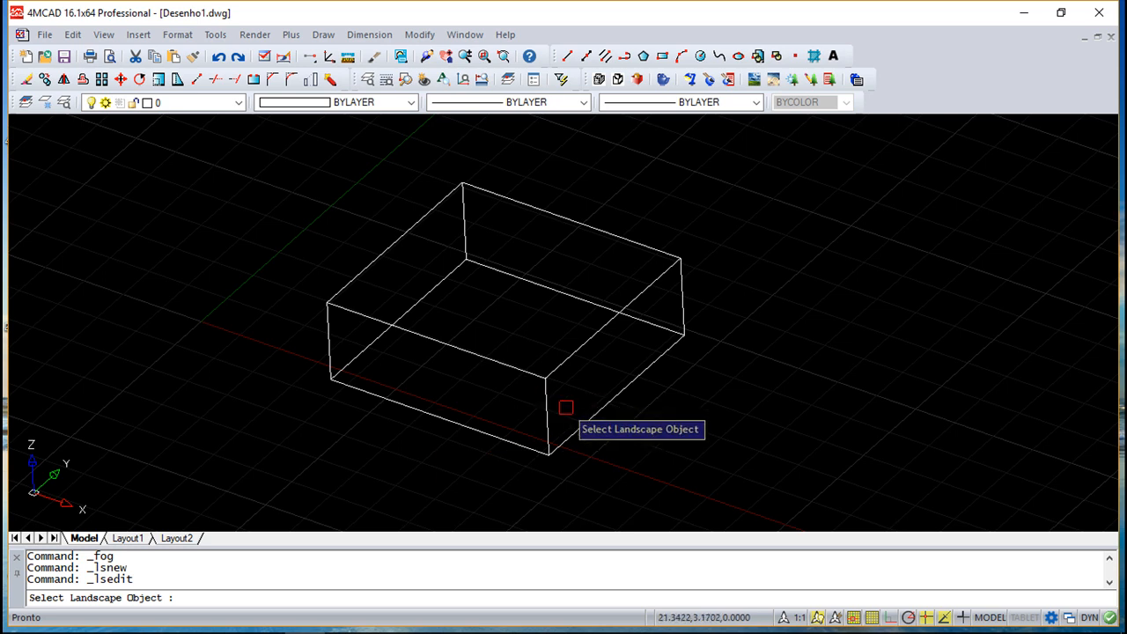
{"action": "left_click", "coordinate": [253, 36]}
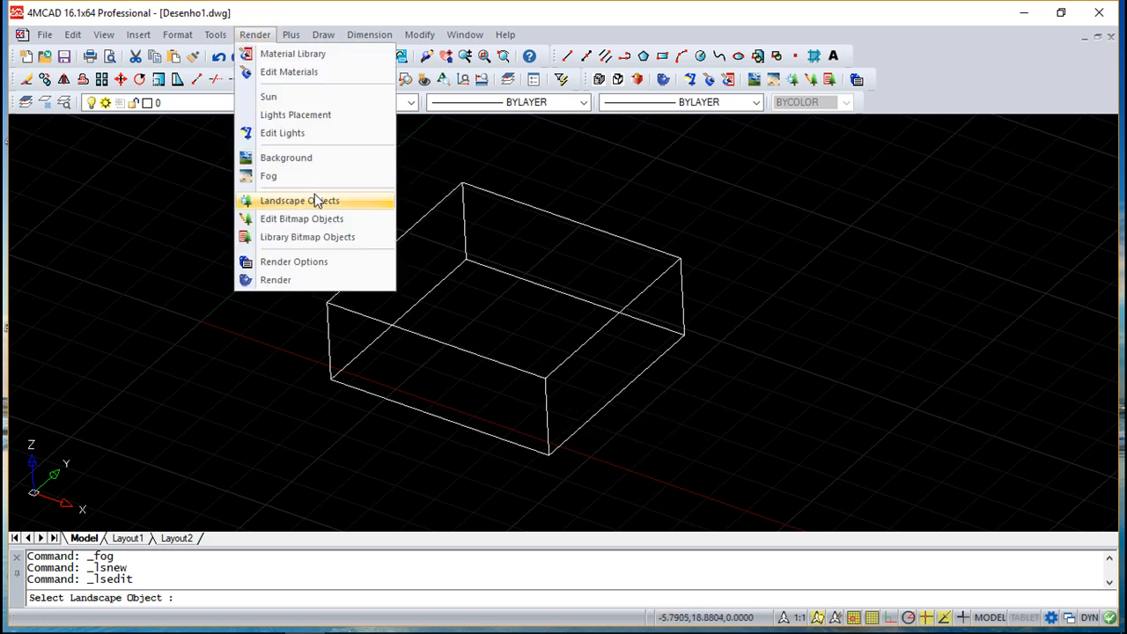
{"action": "left_click", "coordinate": [300, 201]}
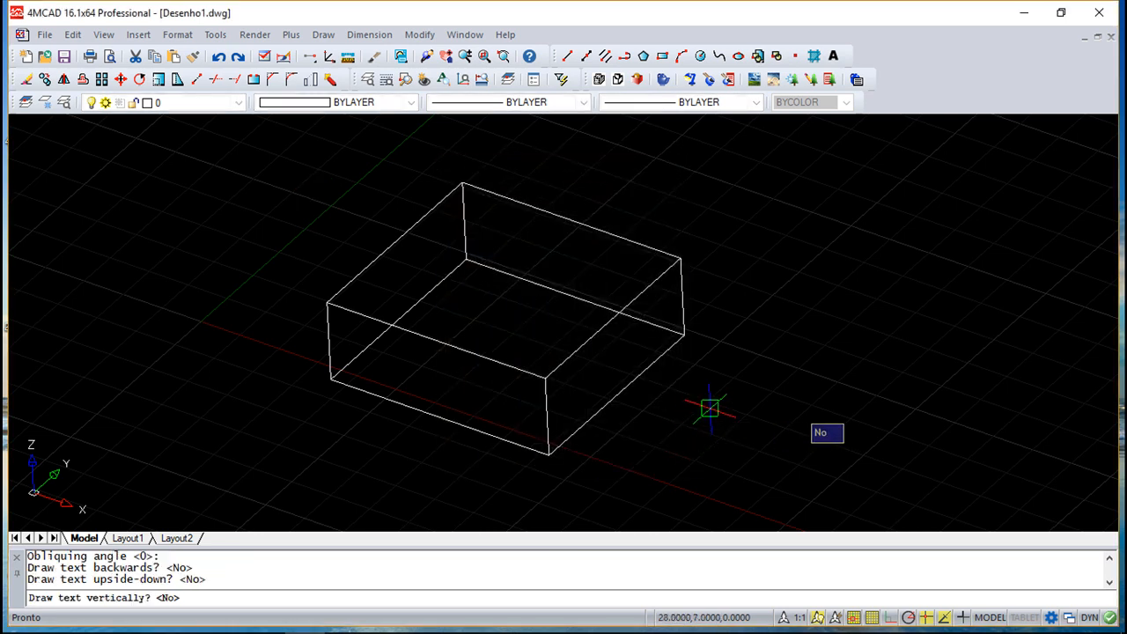
{"action": "left_click", "coordinate": [254, 36]}
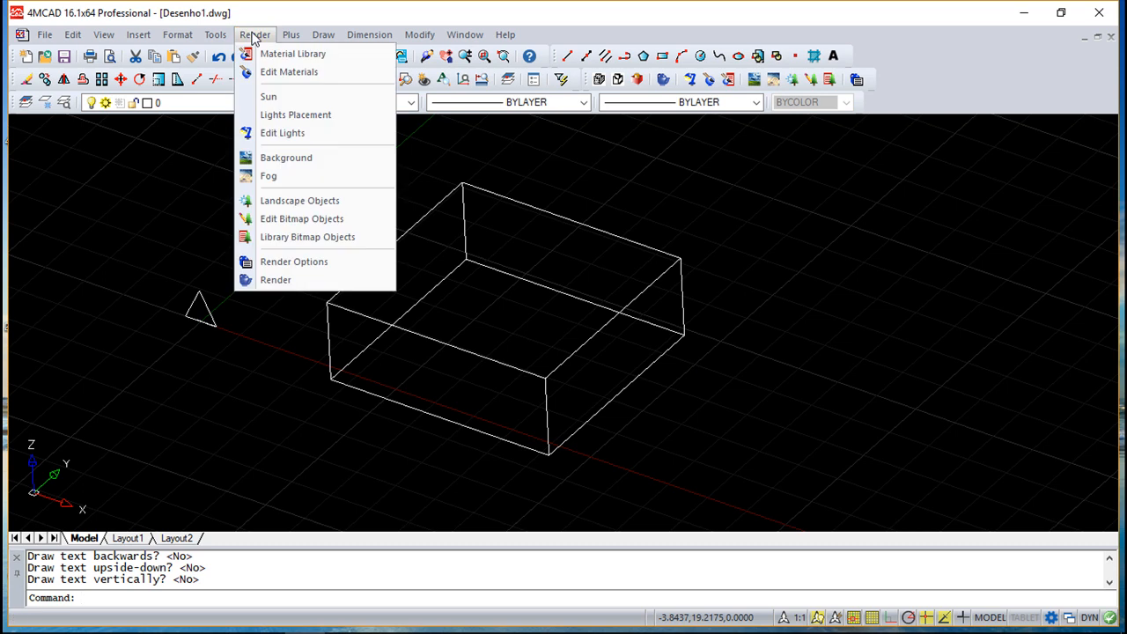
{"action": "left_click", "coordinate": [301, 218]}
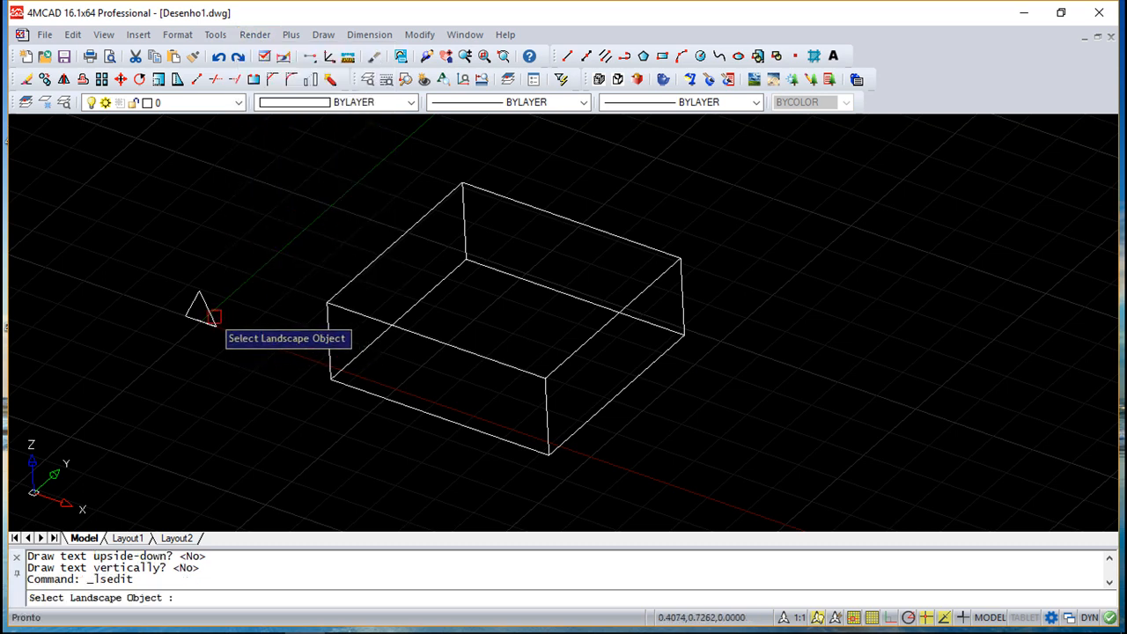
{"action": "left_click", "coordinate": [211, 317]}
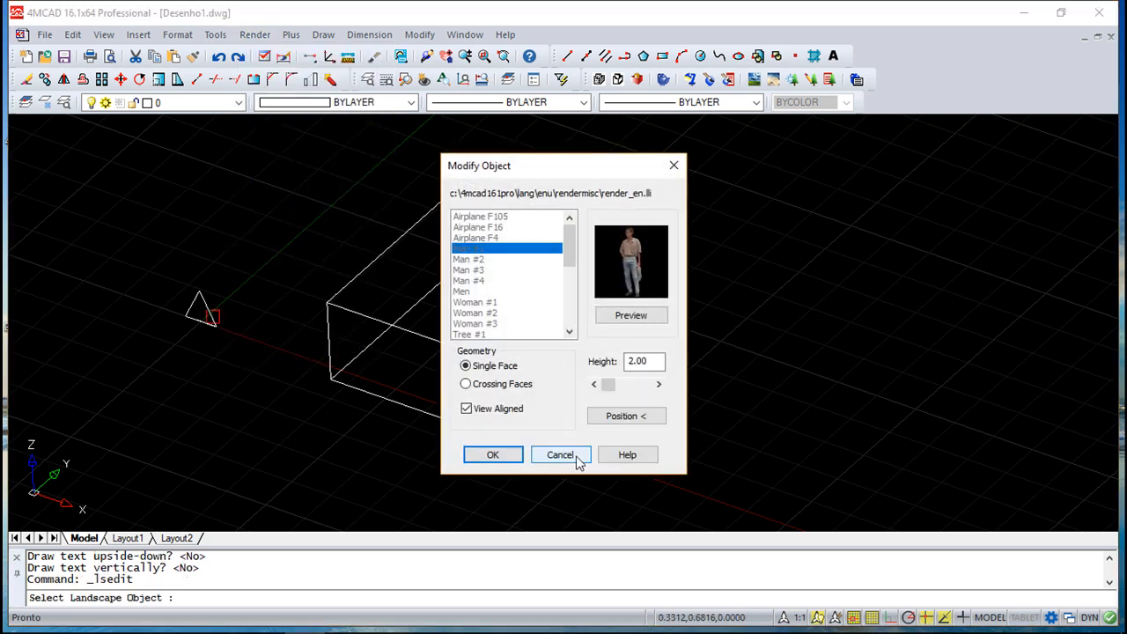
{"action": "left_click", "coordinate": [560, 454]}
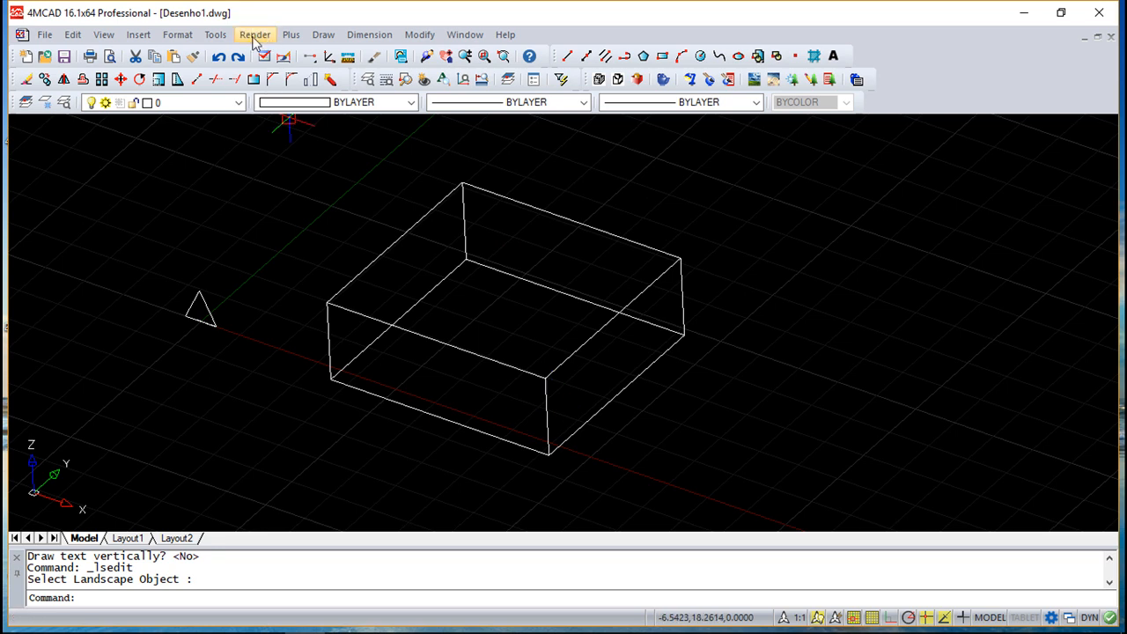
{"action": "left_click", "coordinate": [253, 36]}
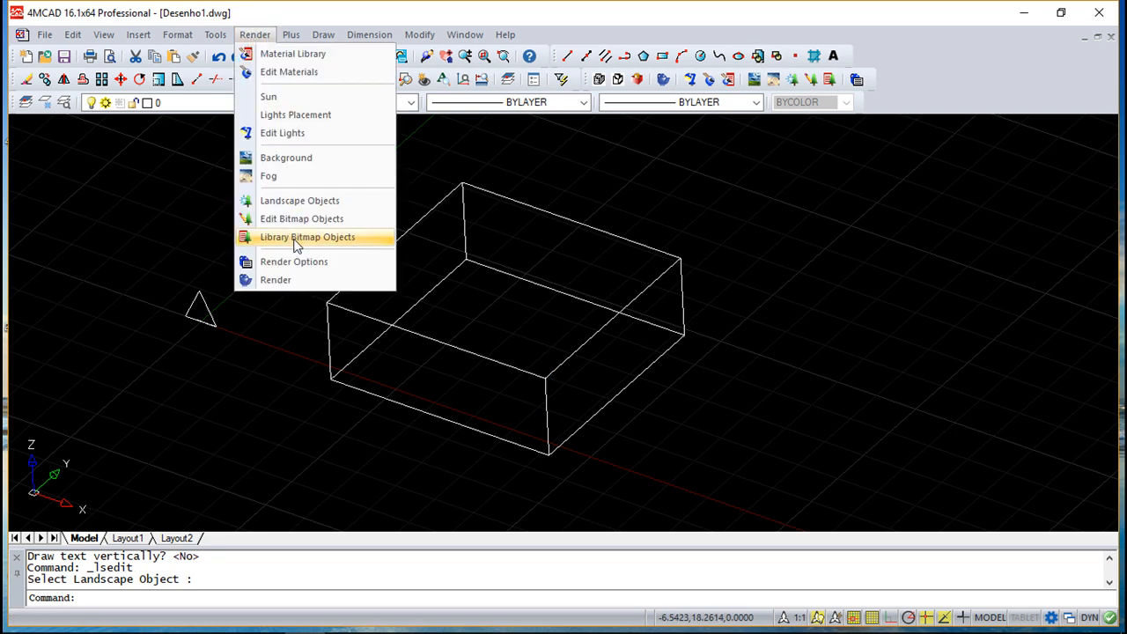
{"action": "left_click", "coordinate": [306, 236]}
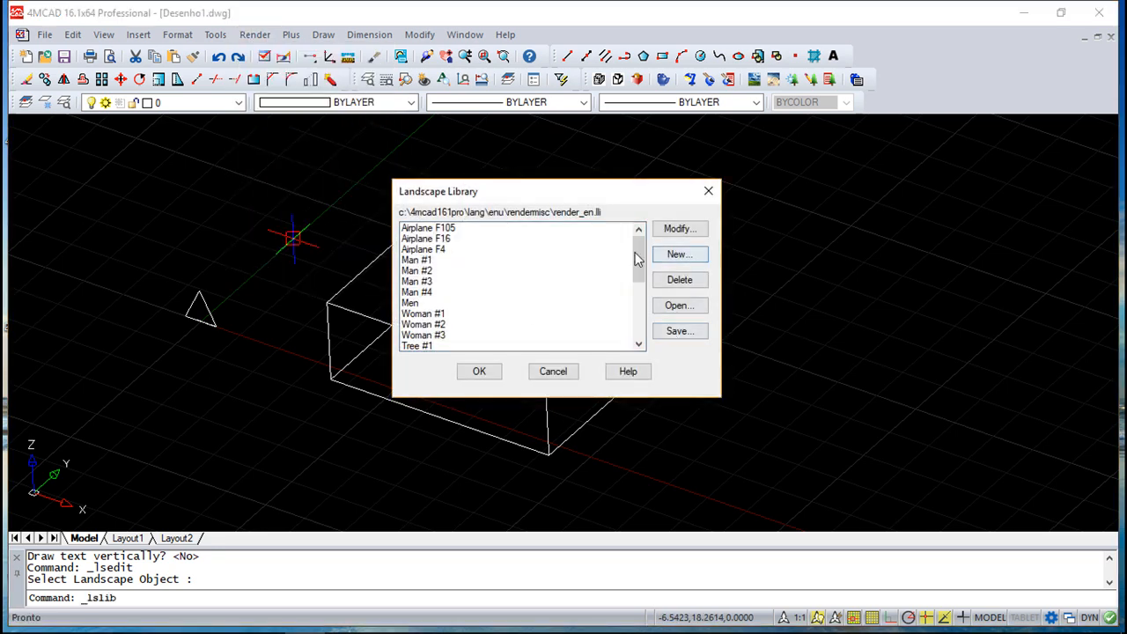
{"action": "left_click", "coordinate": [416, 282]}
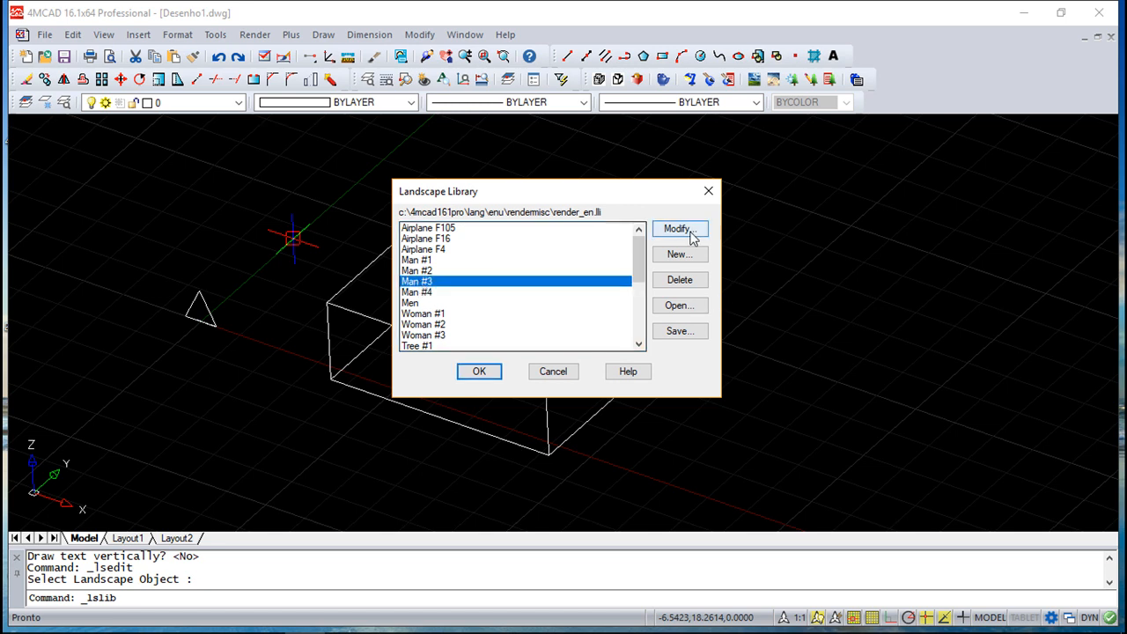
{"action": "left_click", "coordinate": [678, 229]}
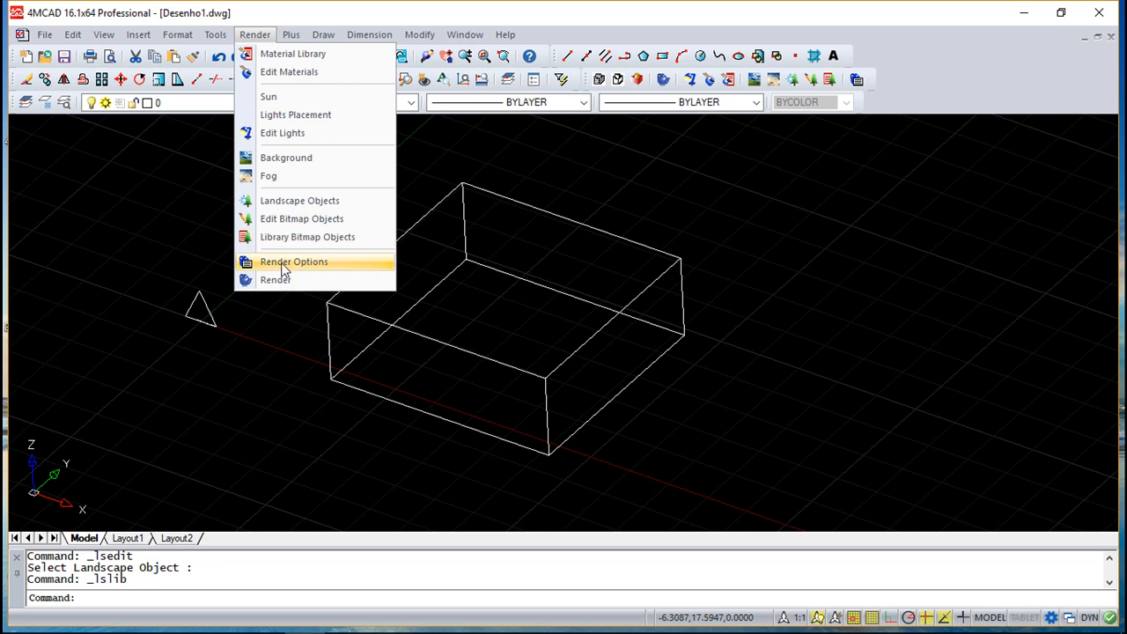
{"action": "mouse_move", "coordinate": [288, 267]}
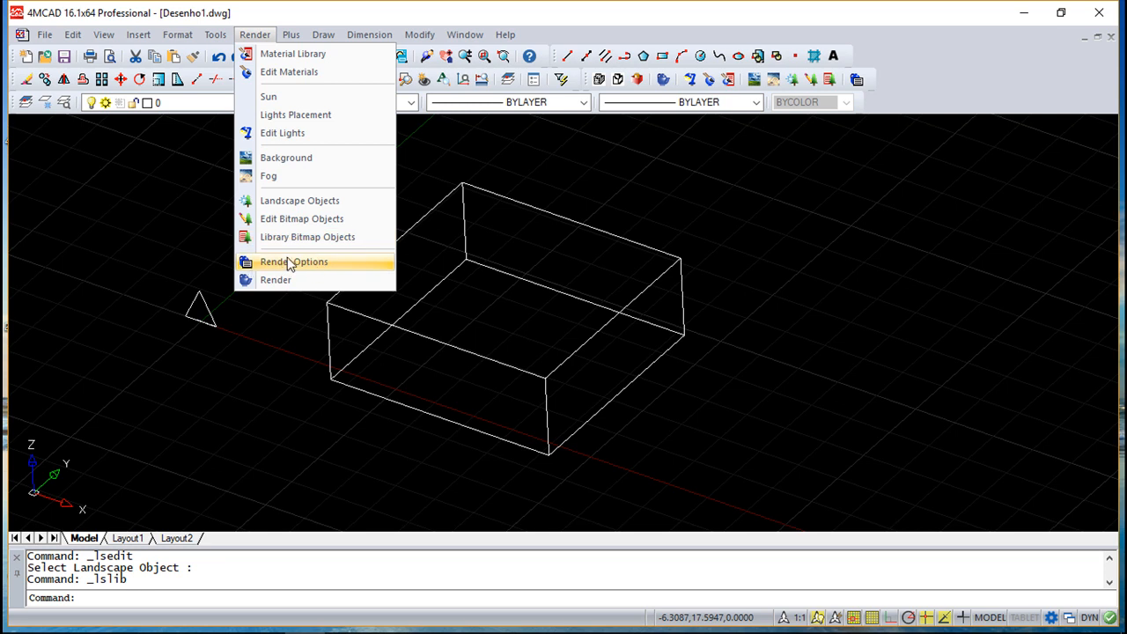
{"action": "left_click", "coordinate": [294, 260]}
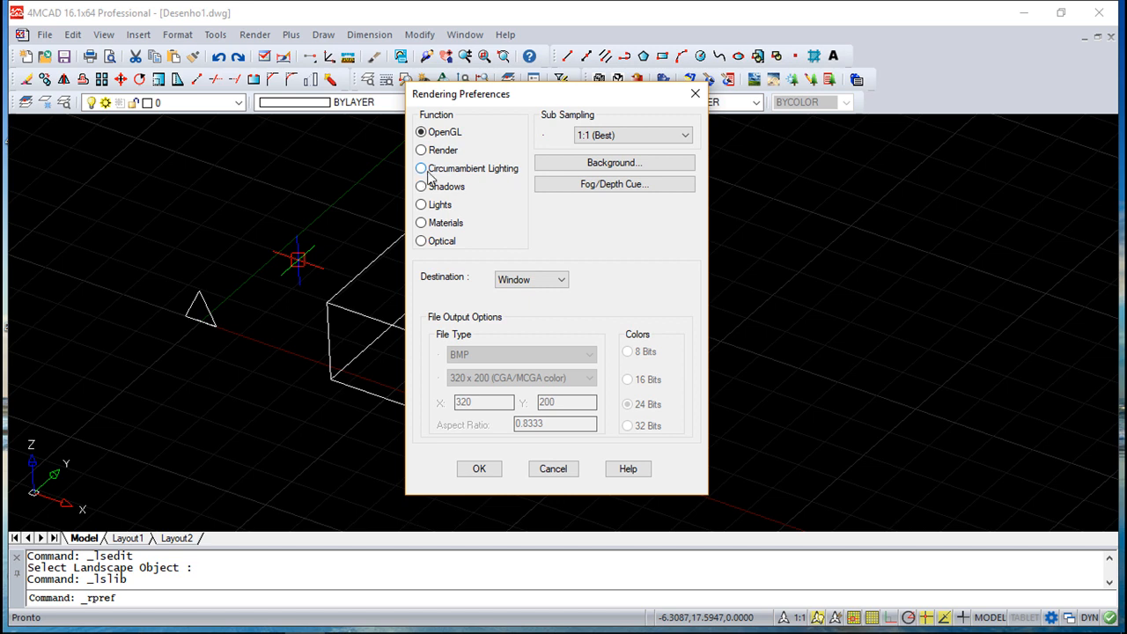
{"action": "mouse_move", "coordinate": [483, 176]}
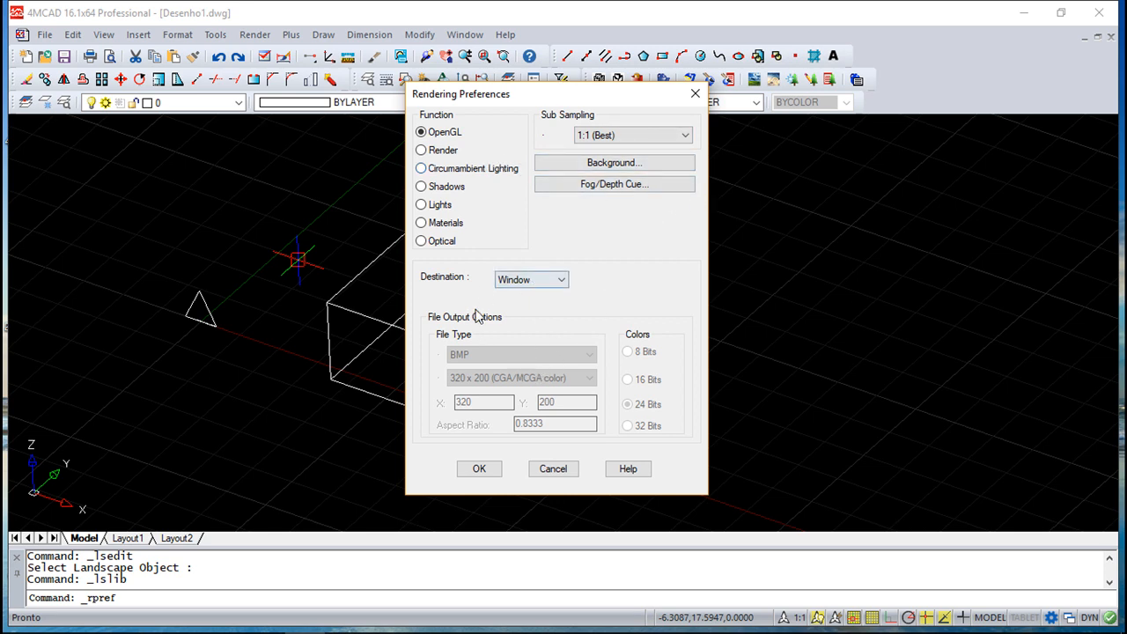
{"action": "left_click", "coordinate": [560, 278]}
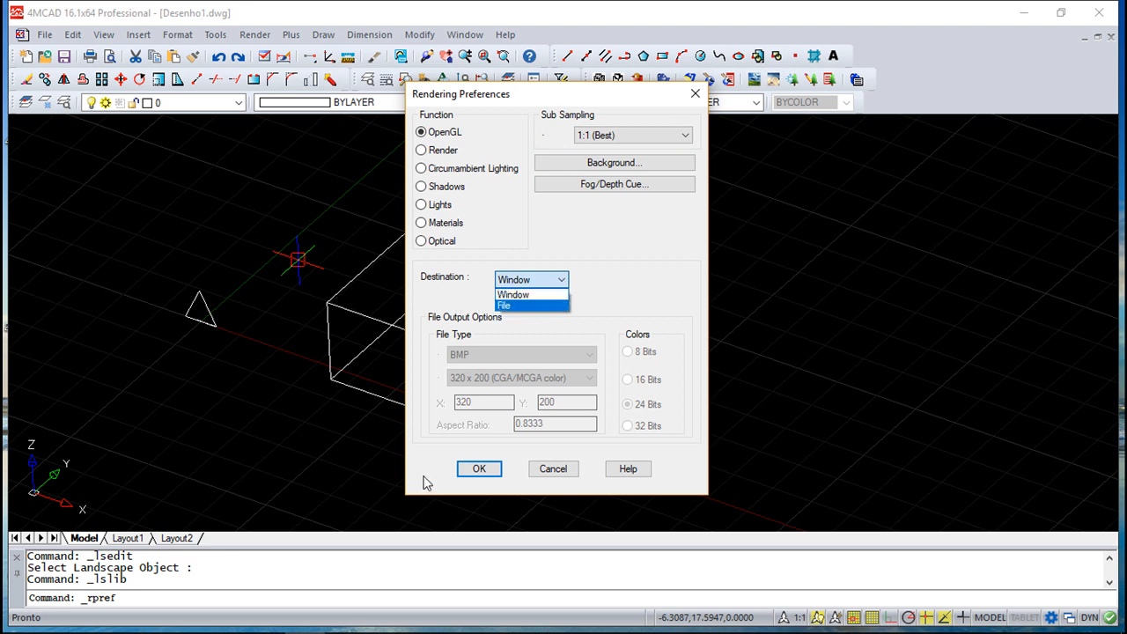
{"action": "mouse_move", "coordinate": [896, 423]}
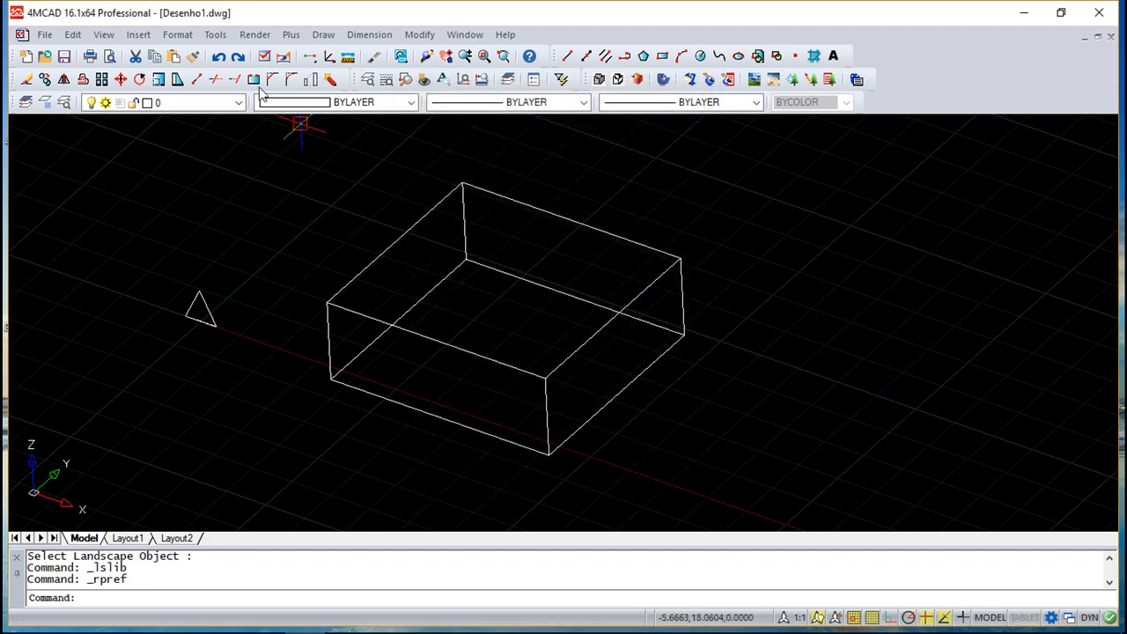
Run Render to show the box as a shaded white solid with the figure beside it.
{"action": "left_click", "coordinate": [253, 35]}
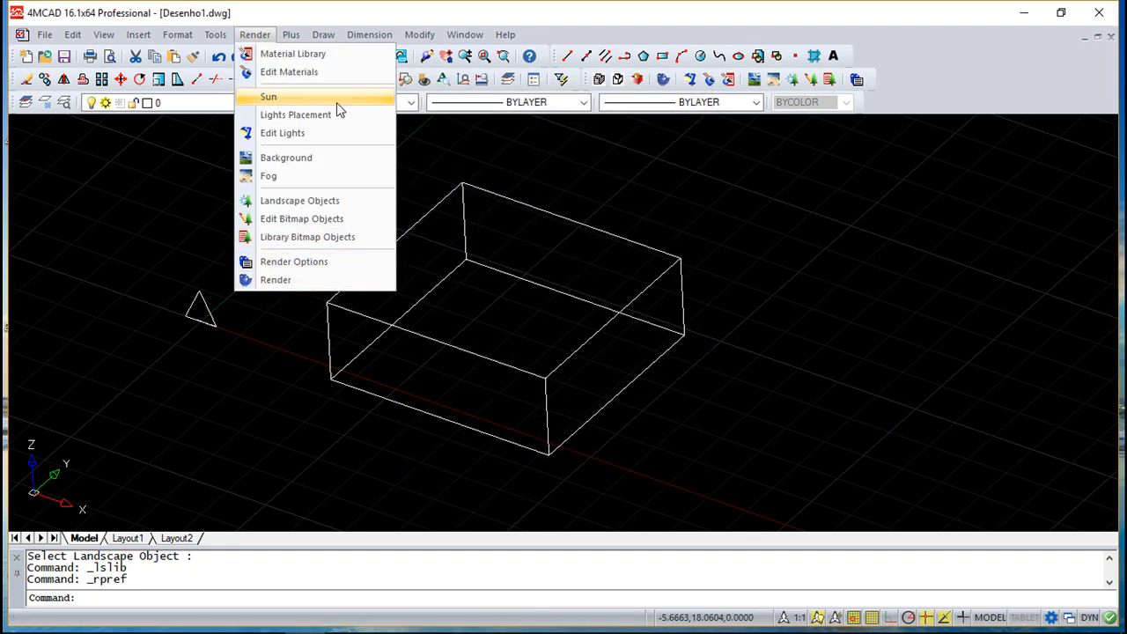
{"action": "mouse_move", "coordinate": [275, 278]}
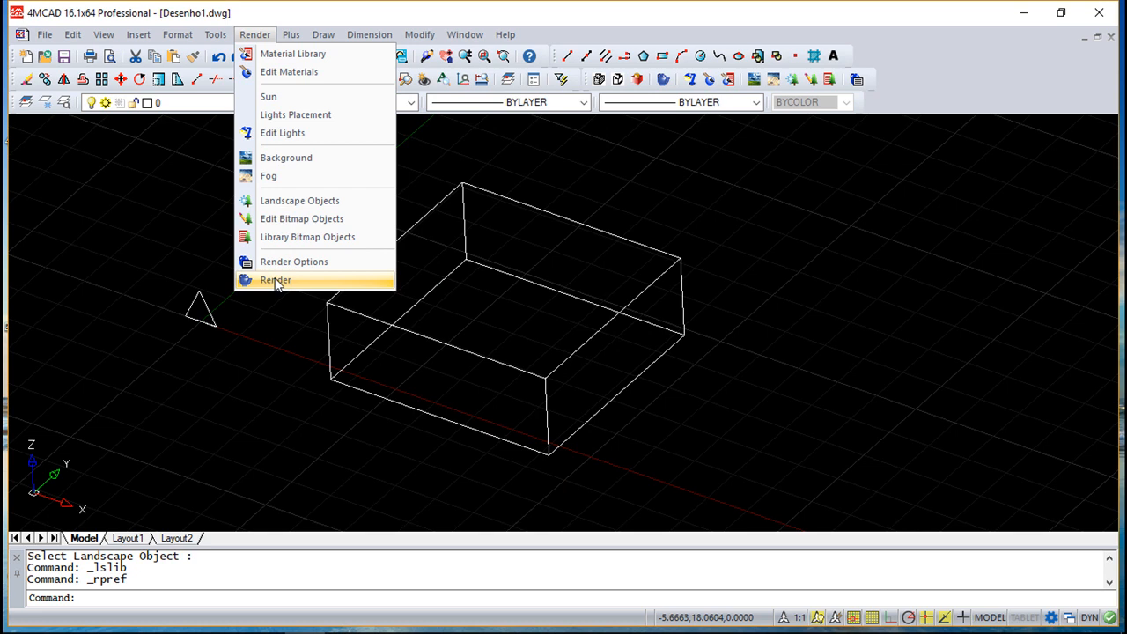
{"action": "left_click", "coordinate": [275, 278]}
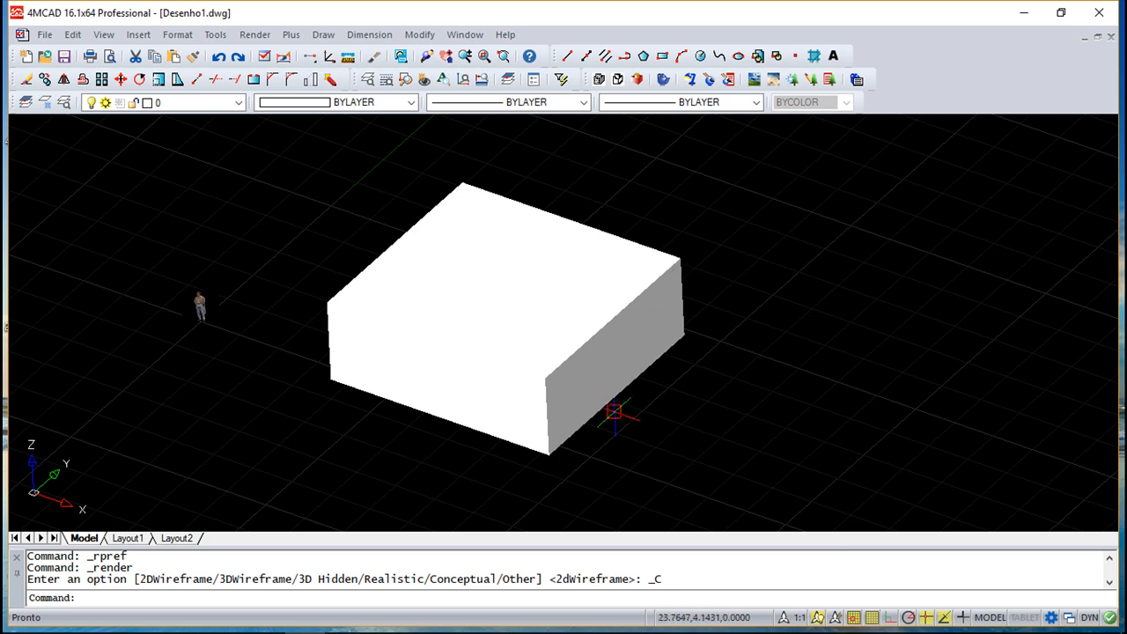
{"action": "mouse_move", "coordinate": [211, 317]}
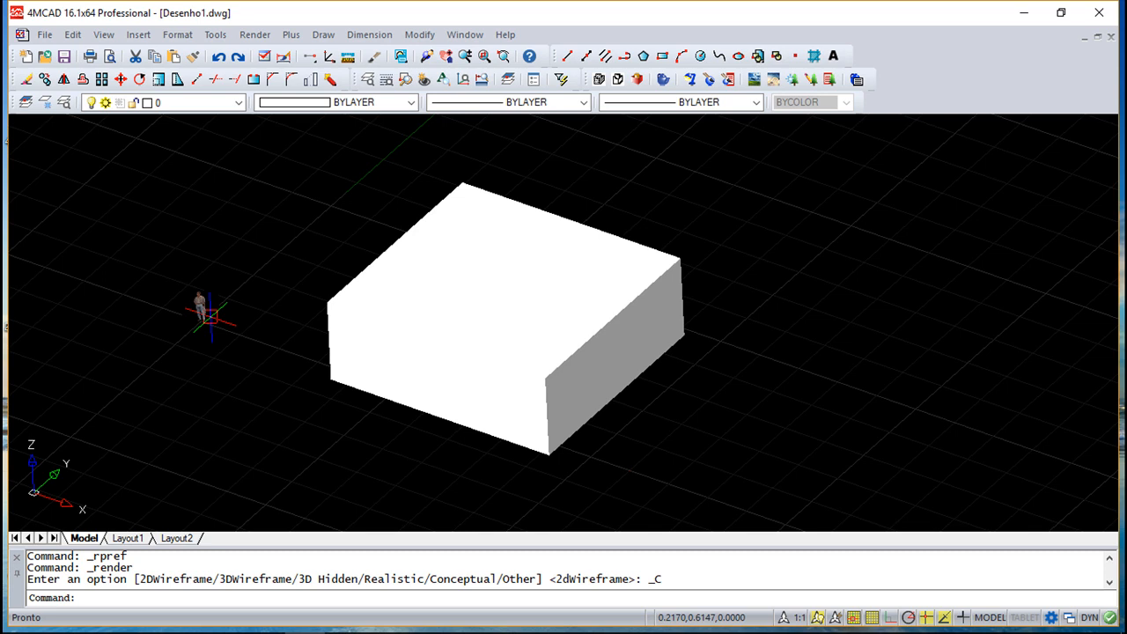
{"action": "mouse_move", "coordinate": [678, 461]}
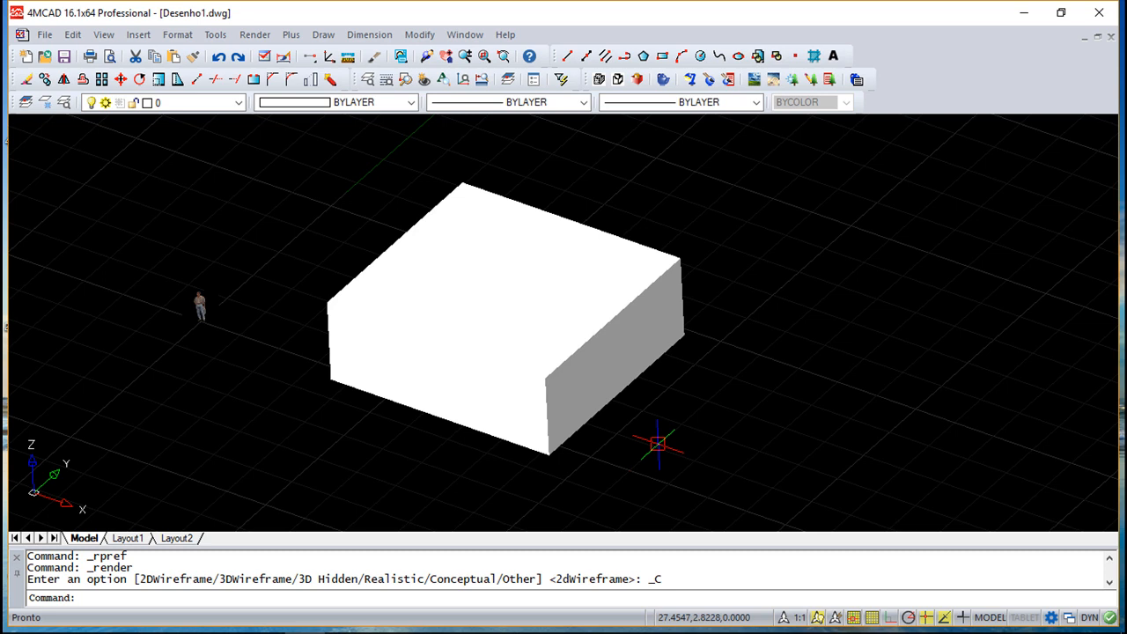
{"action": "mouse_move", "coordinate": [724, 444]}
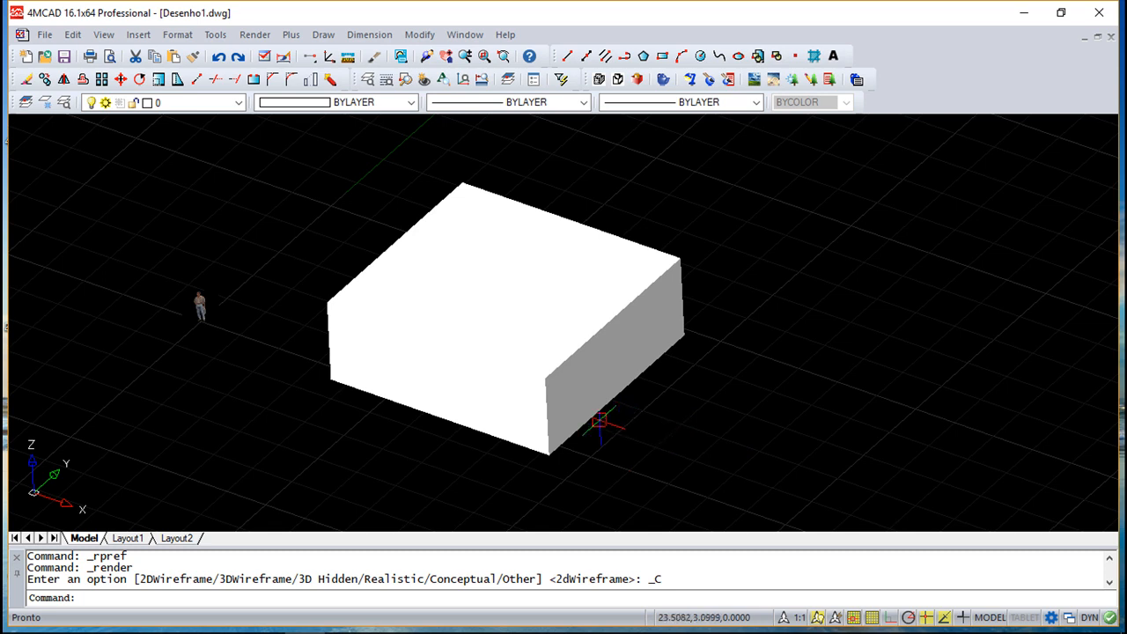
Set the Render Options destination to File and show the output file type choices.
{"action": "left_click", "coordinate": [254, 35]}
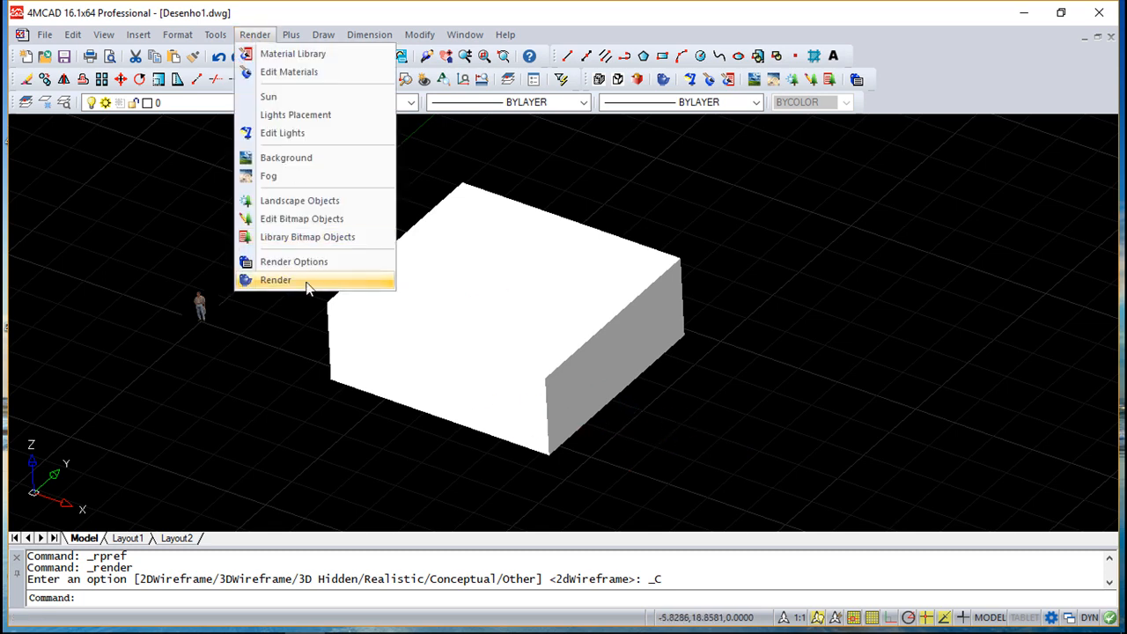
{"action": "left_click", "coordinate": [292, 261]}
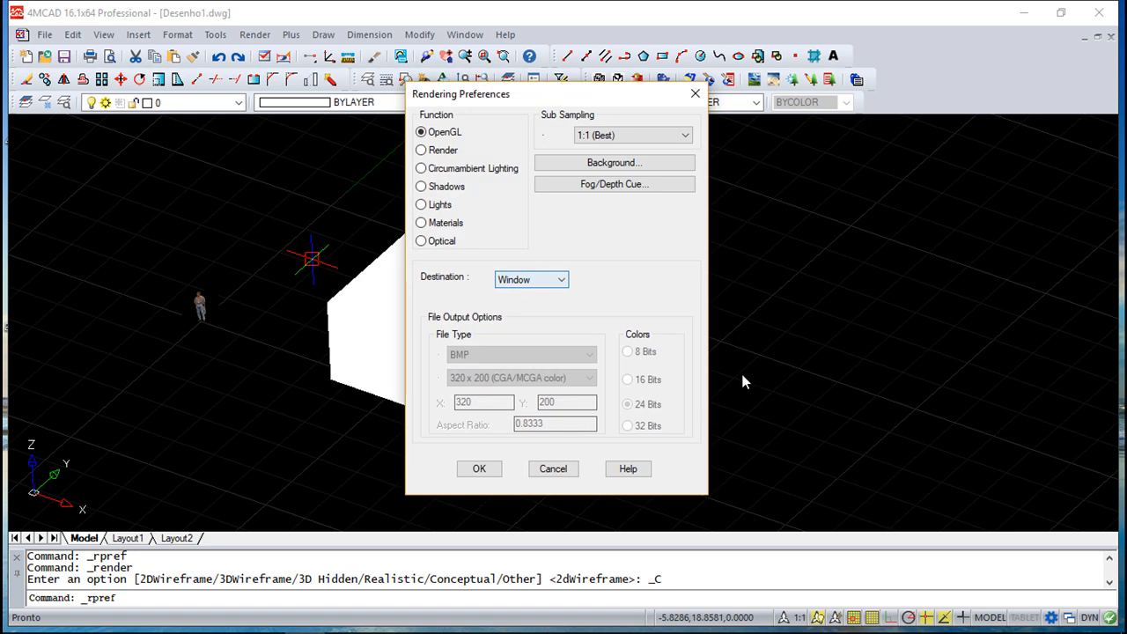
{"action": "left_click", "coordinate": [560, 279]}
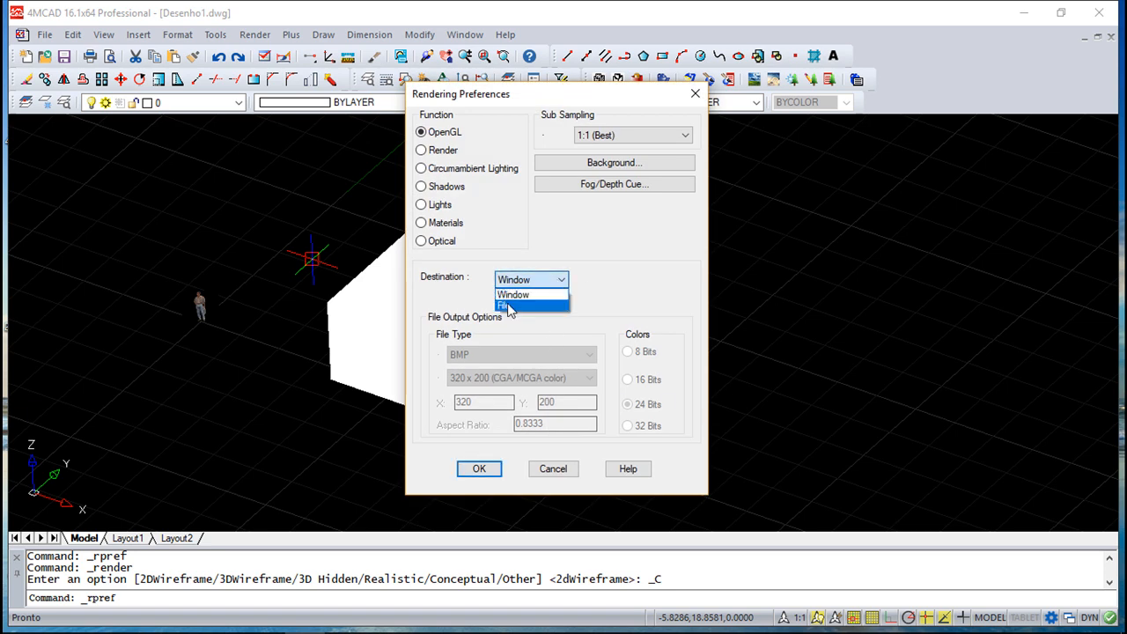
{"action": "left_click", "coordinate": [504, 307]}
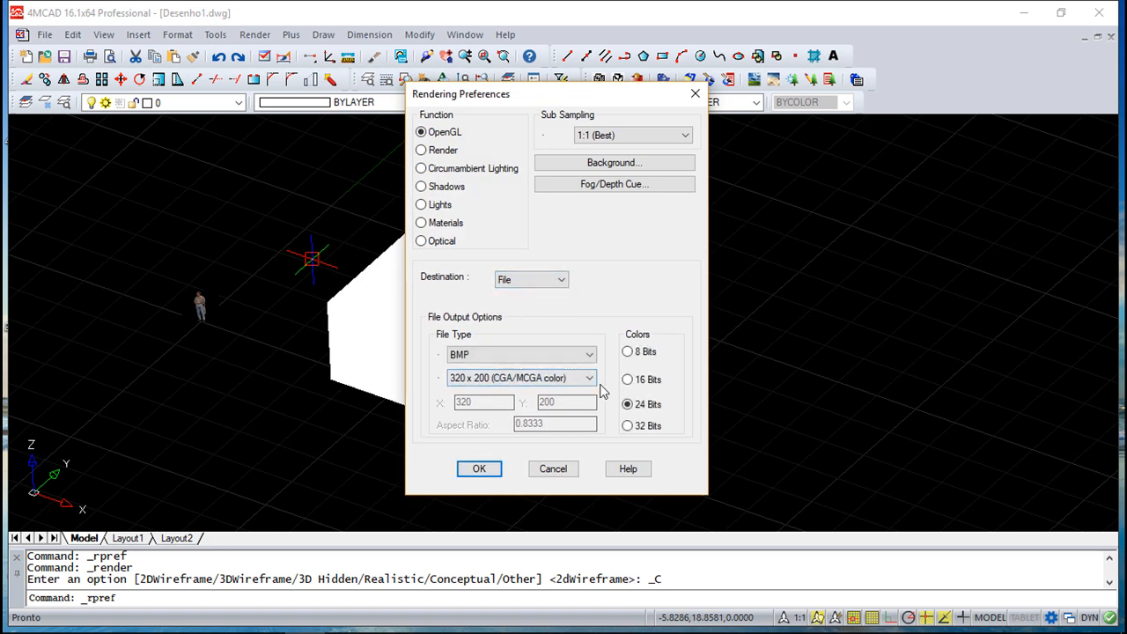
{"action": "left_click", "coordinate": [588, 354]}
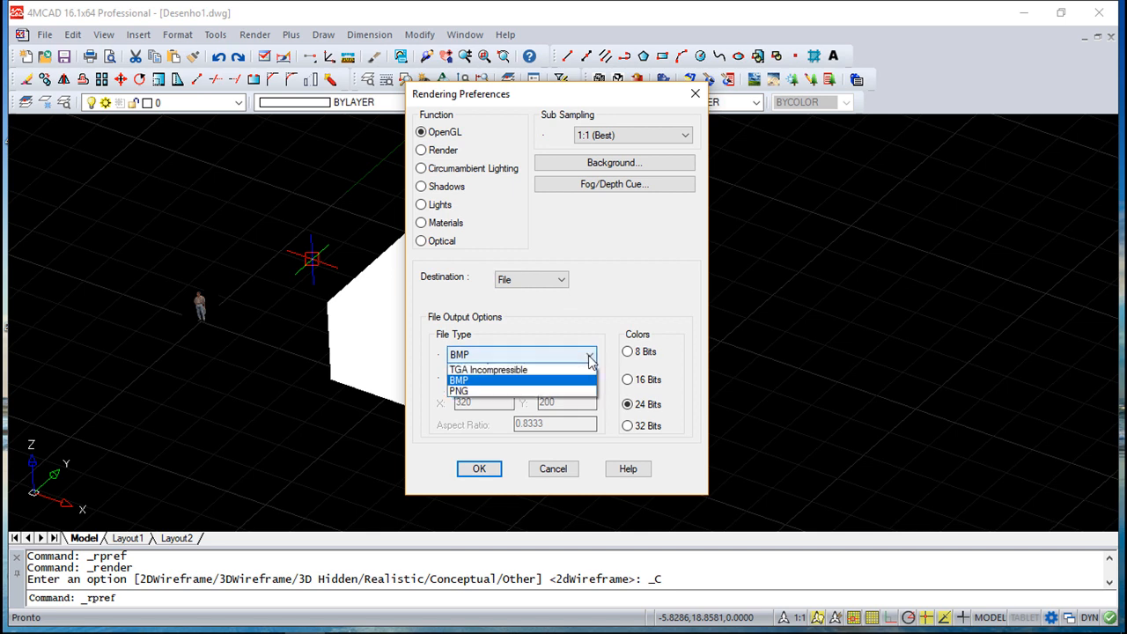